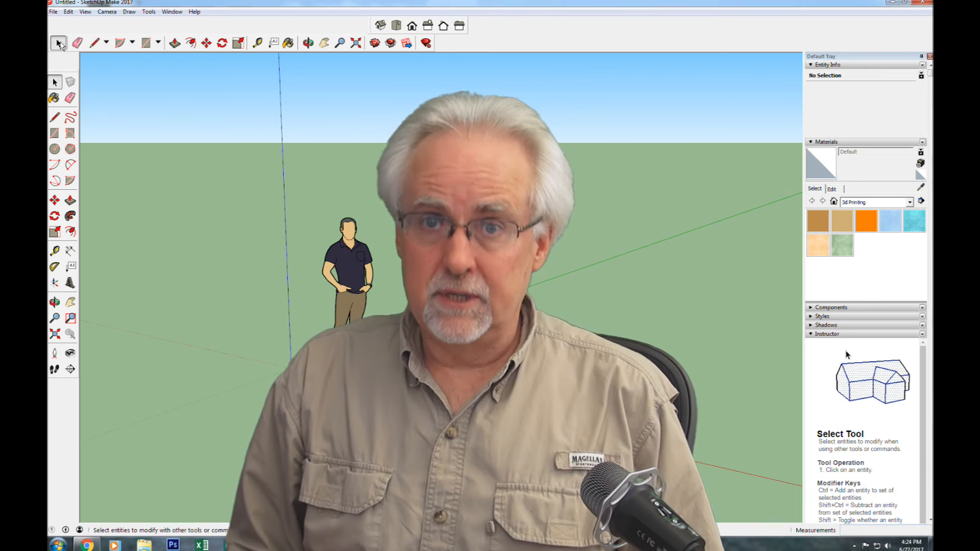
Select the default standing person figure and delete it
click(349, 269)
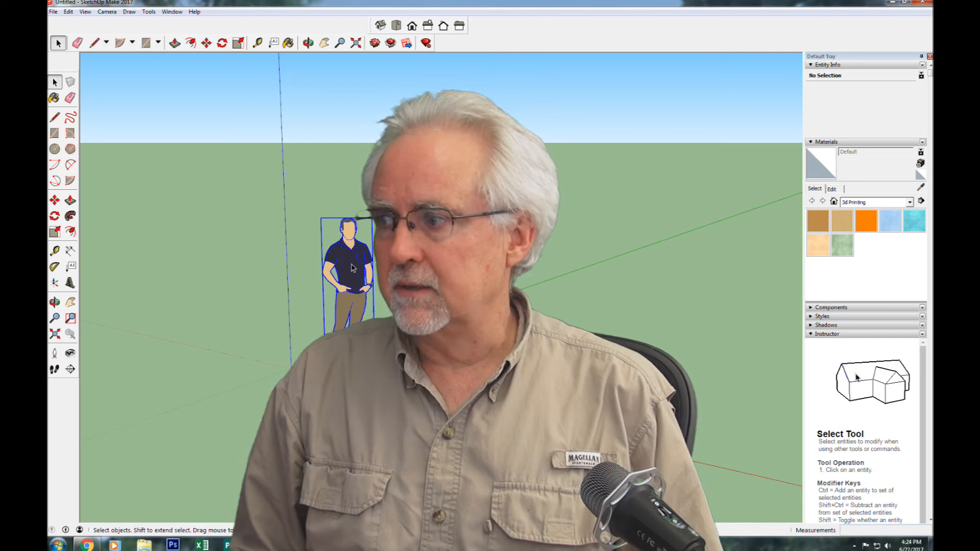
click(348, 269)
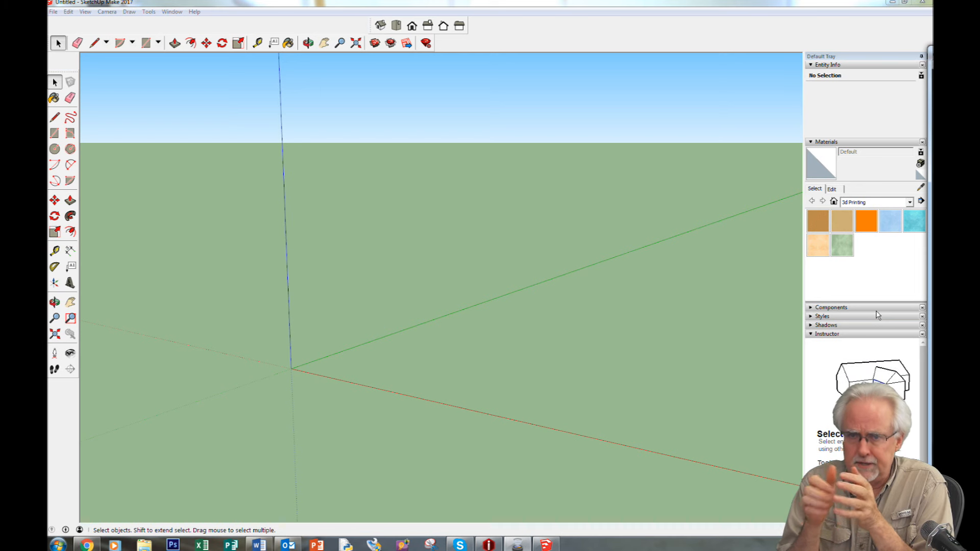
mouse_move(847, 354)
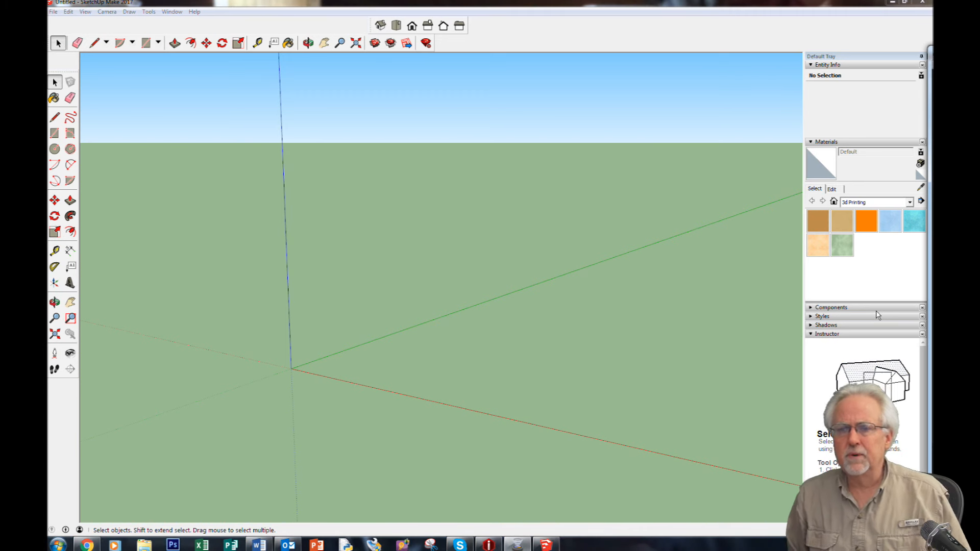
mouse_move(393, 280)
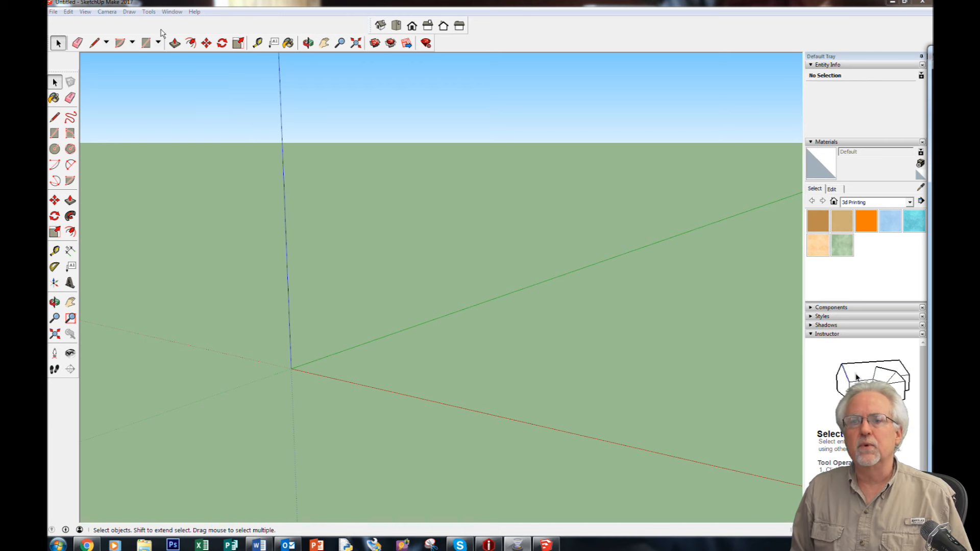
Pick the Rectangle tool and anchor the square's first corner at the model origin
click(147, 42)
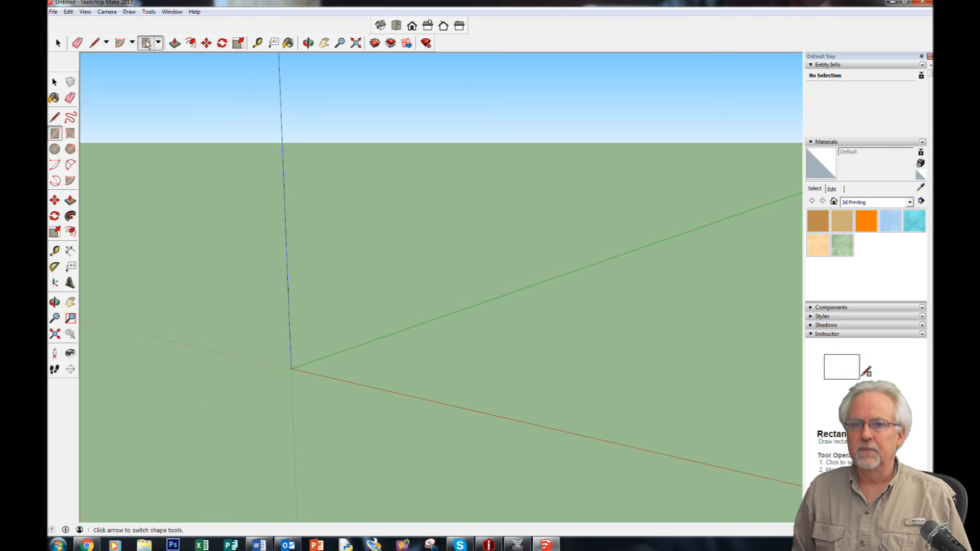
click(146, 42)
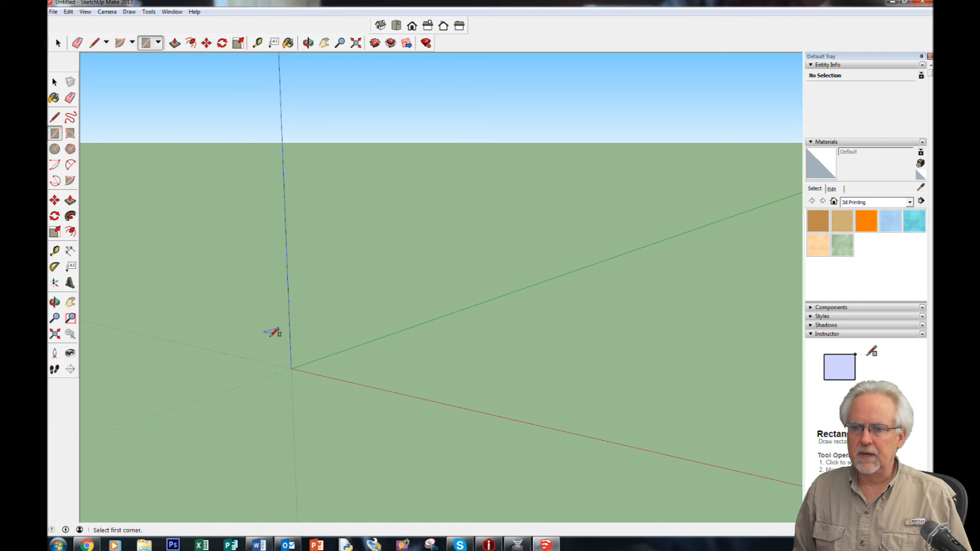
mouse_move(290, 347)
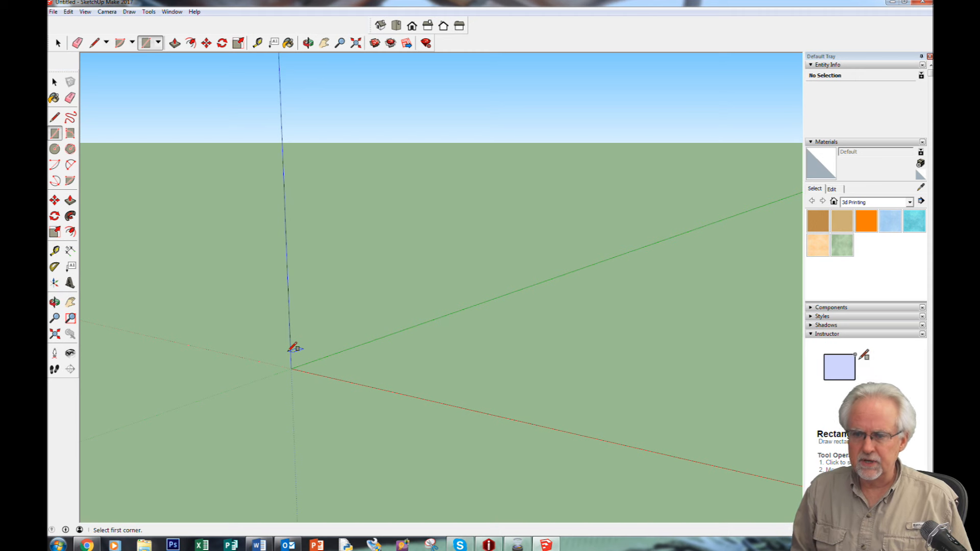
mouse_move(291, 368)
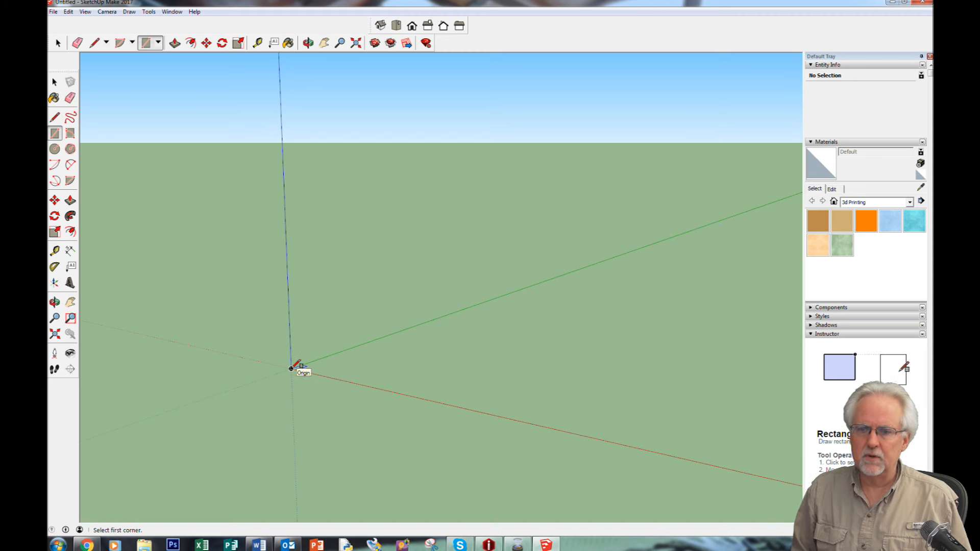
click(618, 336)
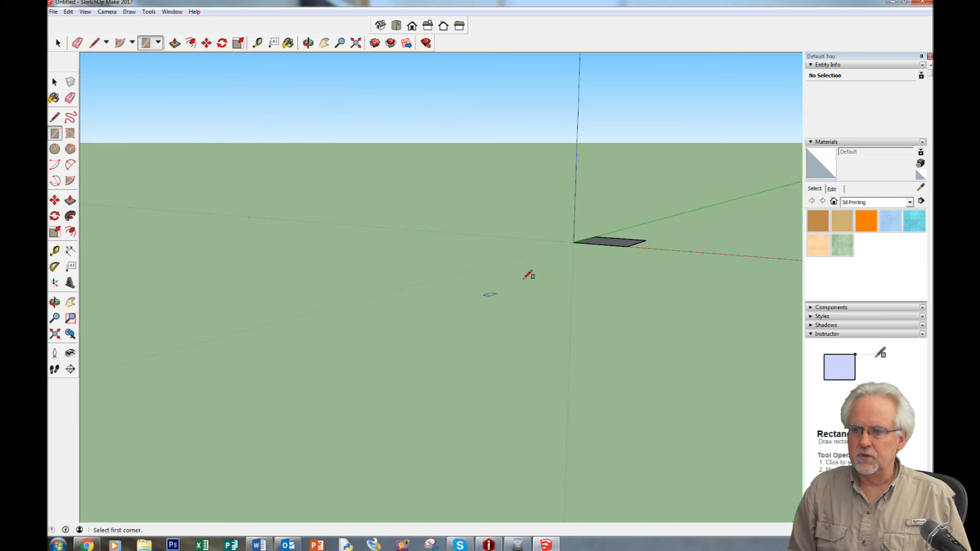
mouse_move(572, 251)
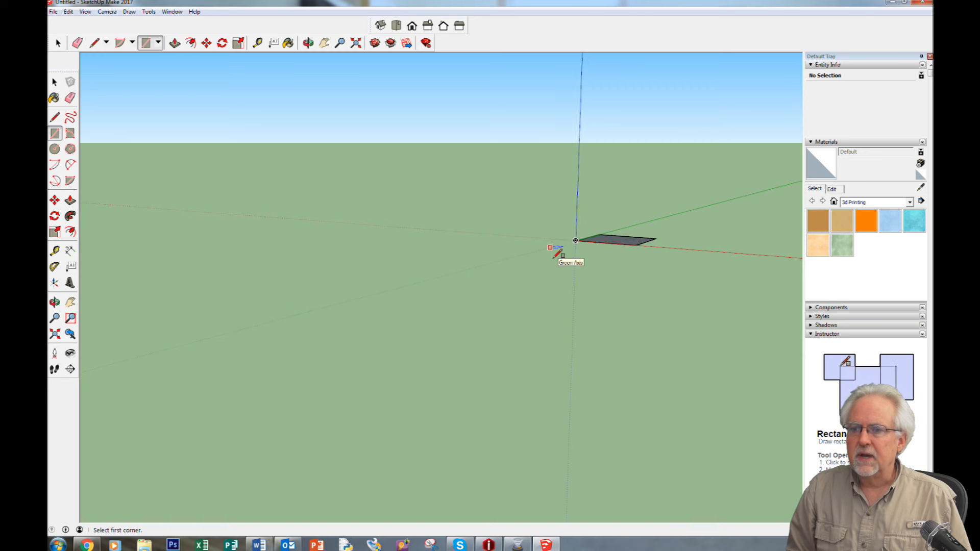
Pan to frame the ground square and take up Push/Pull to raise it
click(323, 42)
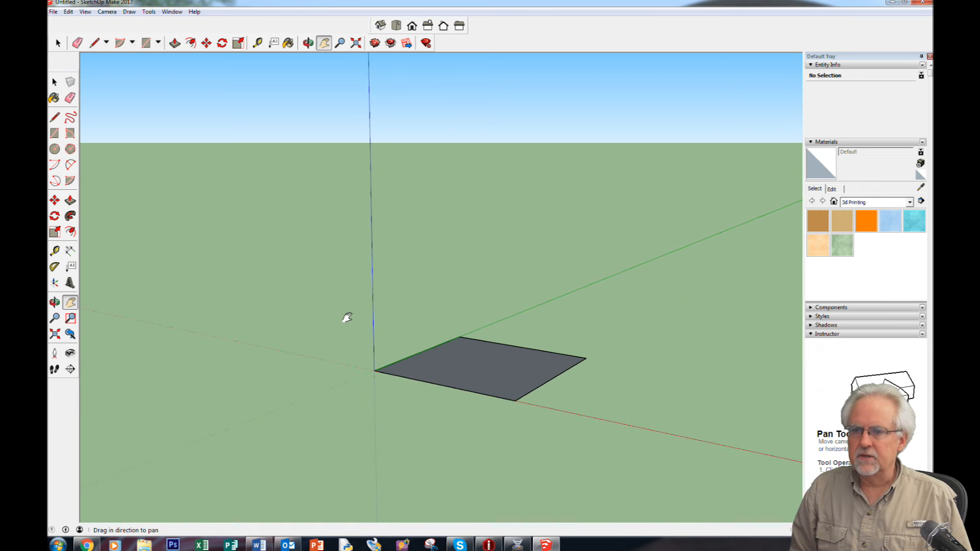
mouse_move(177, 111)
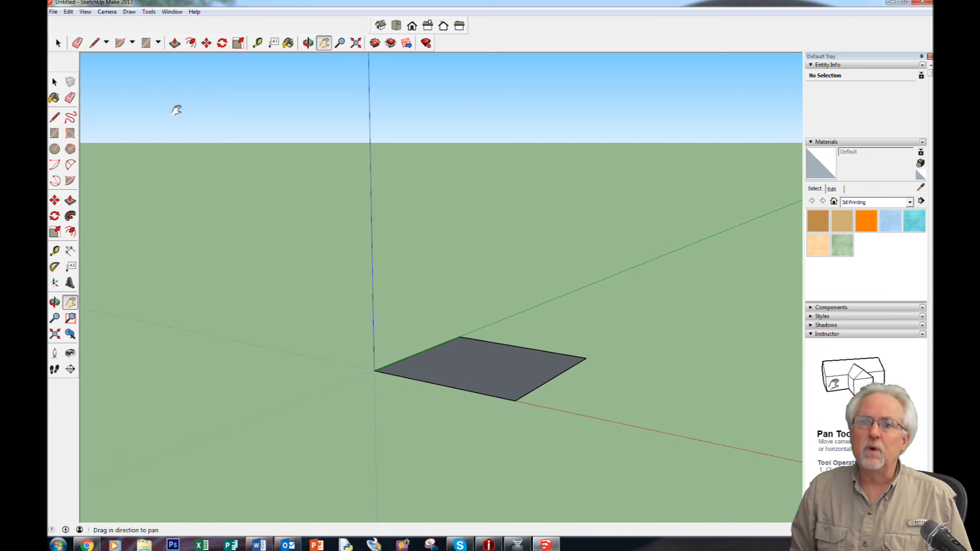
mouse_move(128, 83)
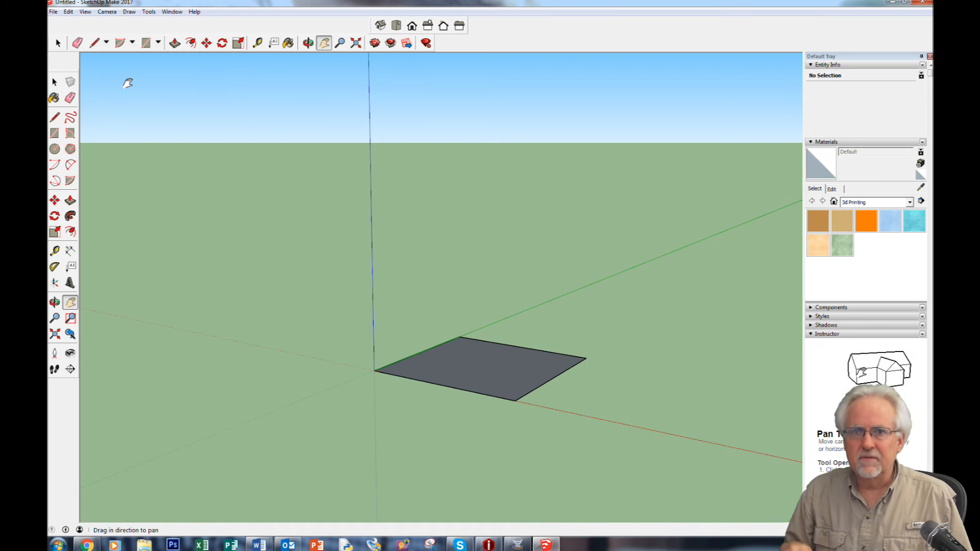
mouse_move(84, 65)
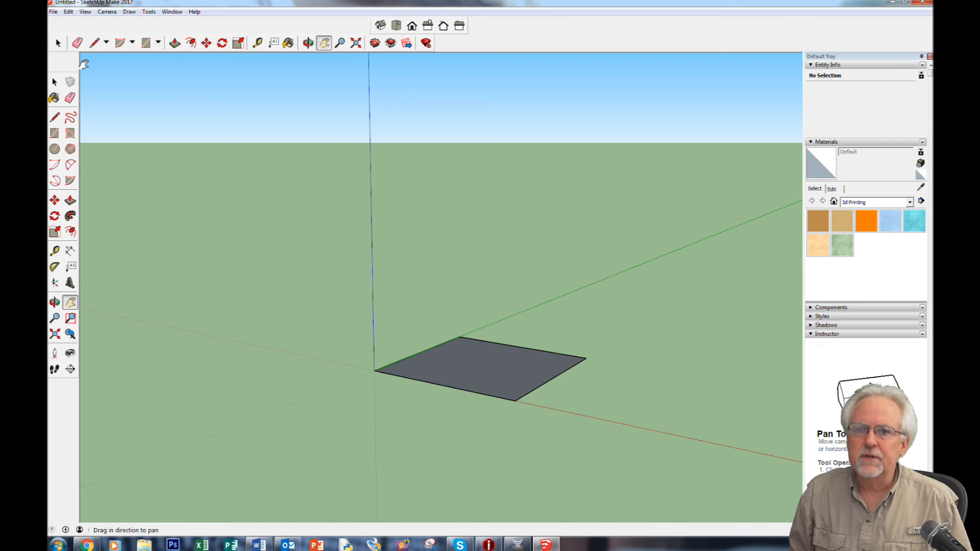
click(175, 42)
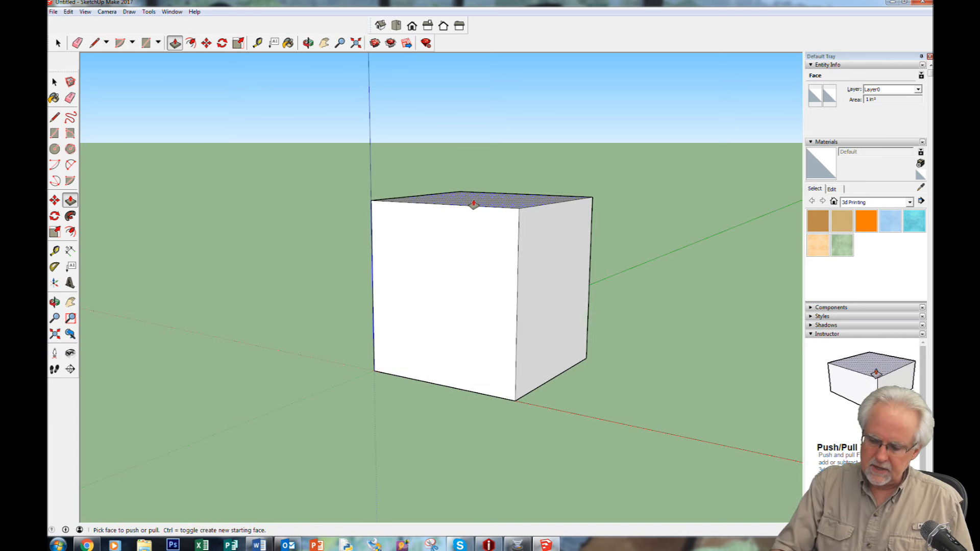
Push/pull the top face to 1" tall, orbit to check, then reselect Push/Pull
click(473, 204)
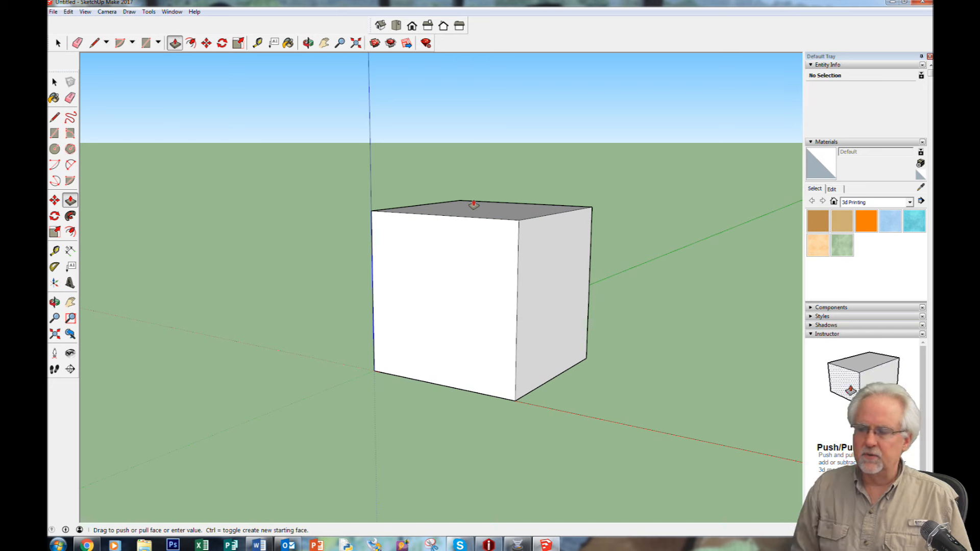
mouse_move(339, 172)
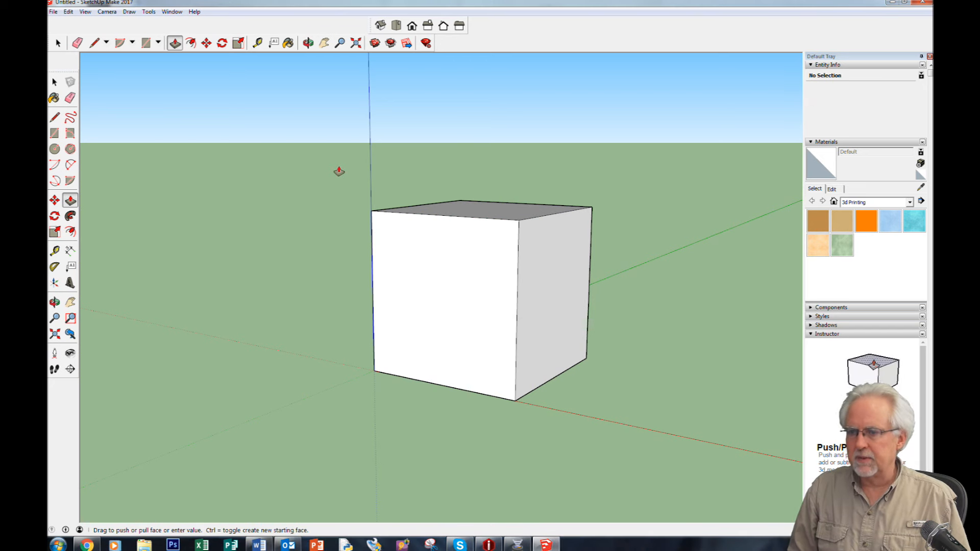
click(307, 42)
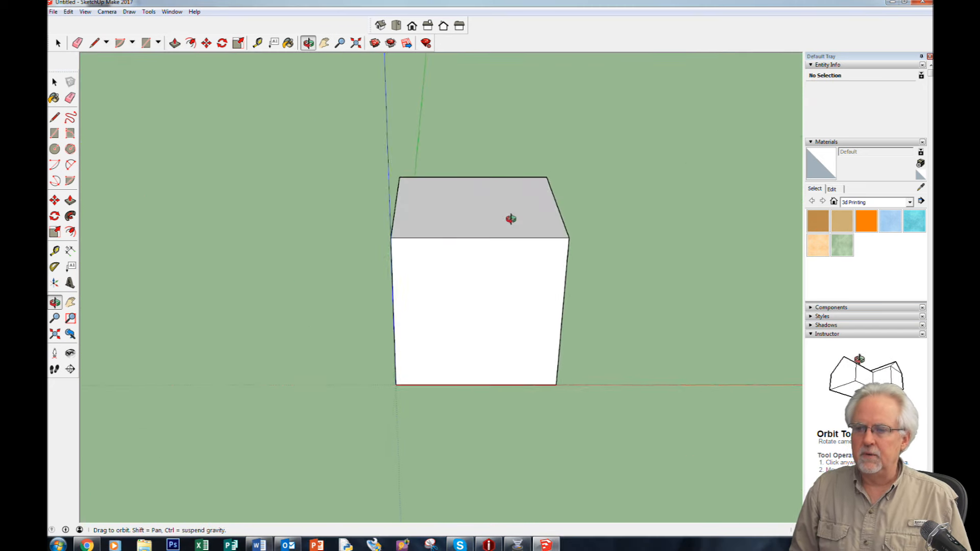
click(176, 42)
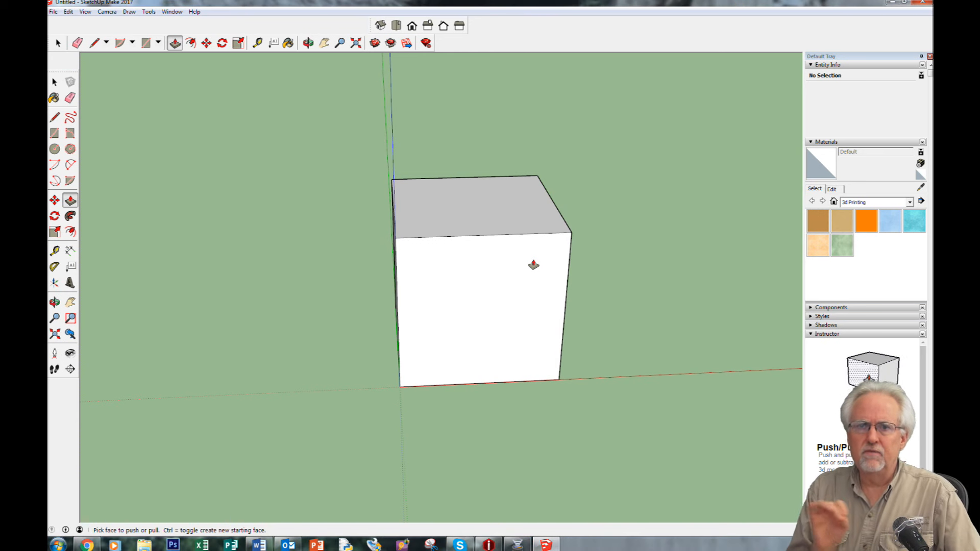
mouse_move(264, 129)
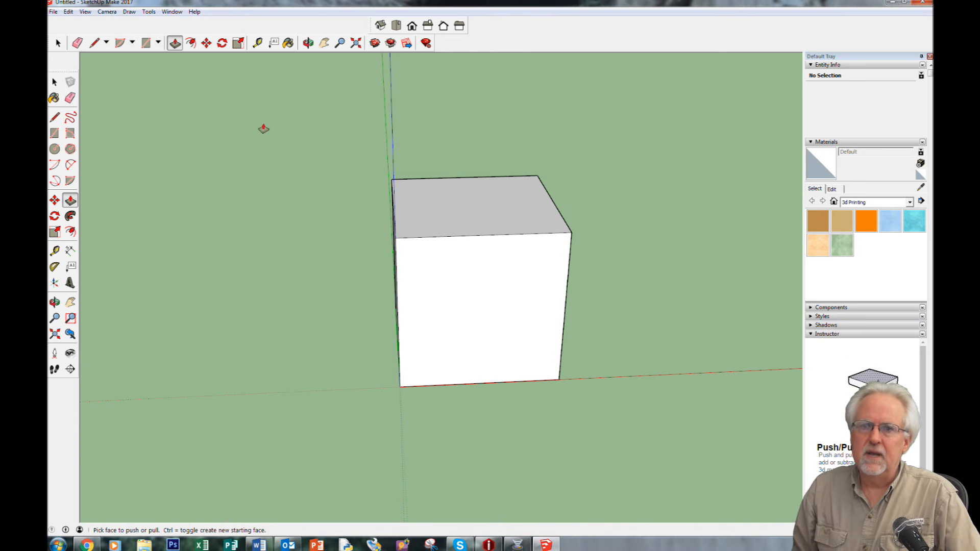
Create 3D Text 'X' and move it onto the cube's front face
click(149, 11)
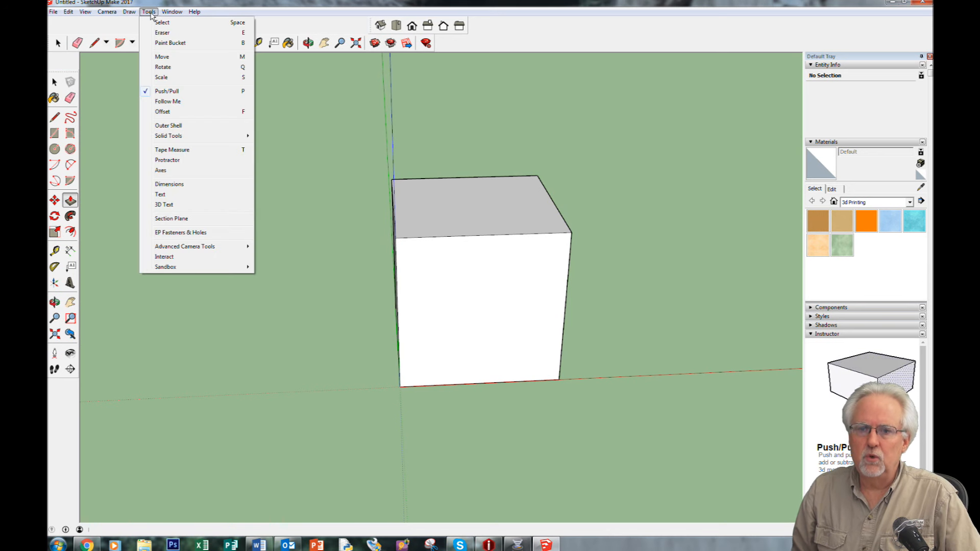
click(164, 204)
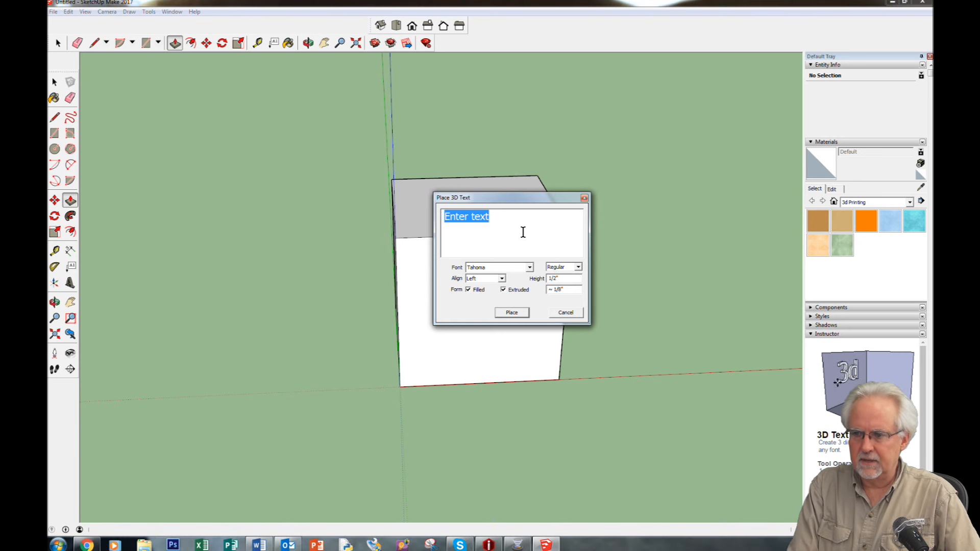
text(X)
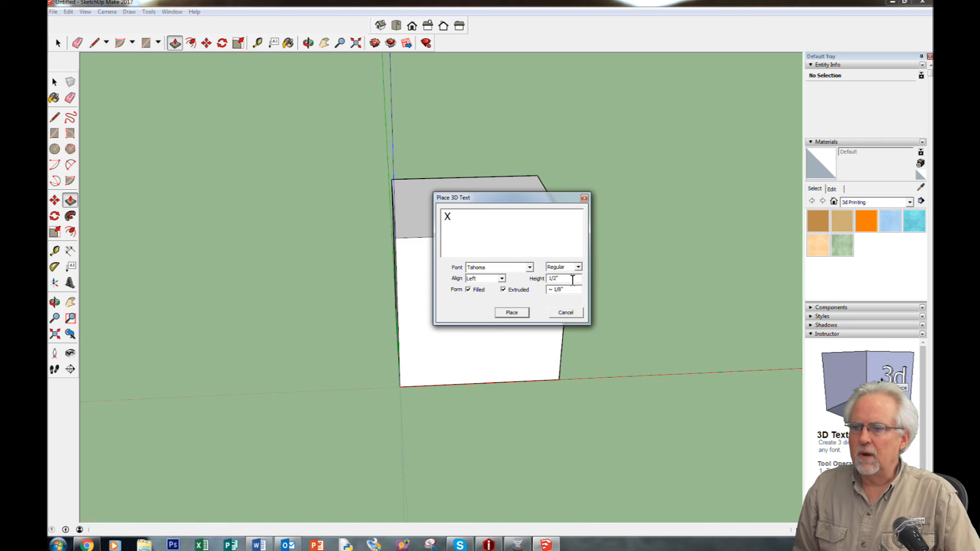
triple_click(562, 278)
text(.5)
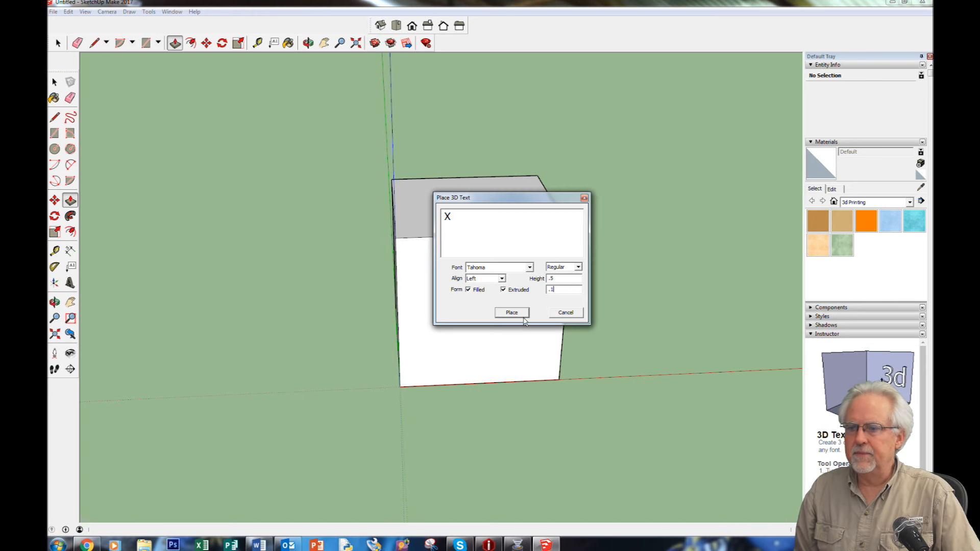
click(511, 312)
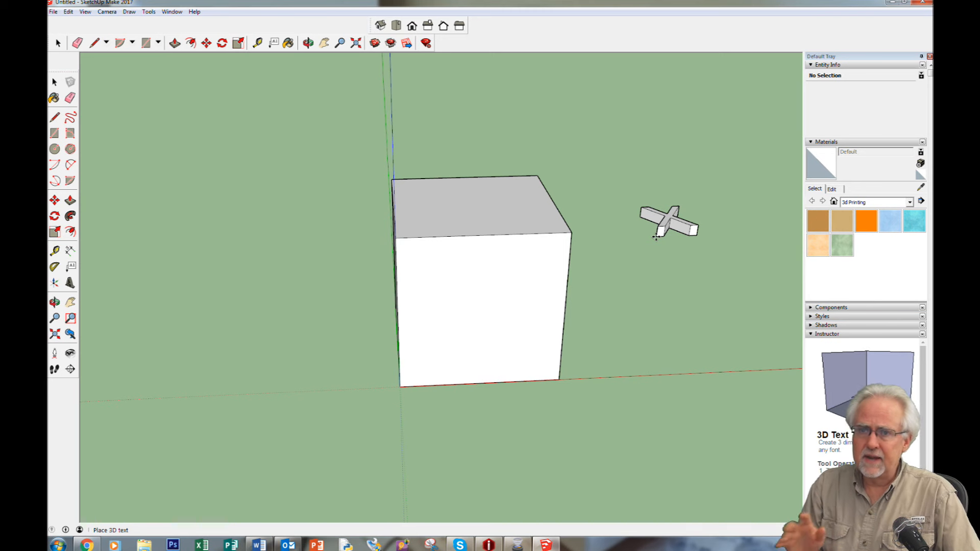
click(307, 42)
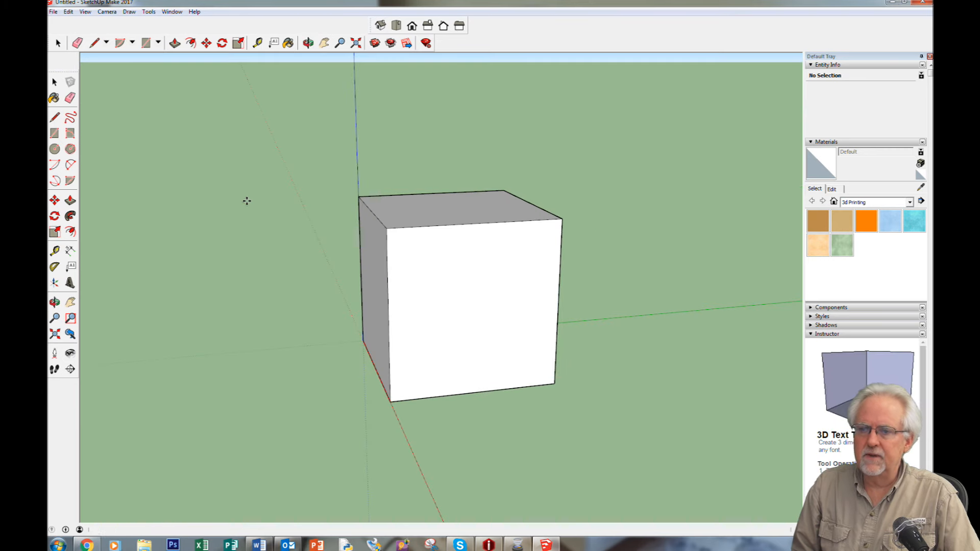
click(441, 350)
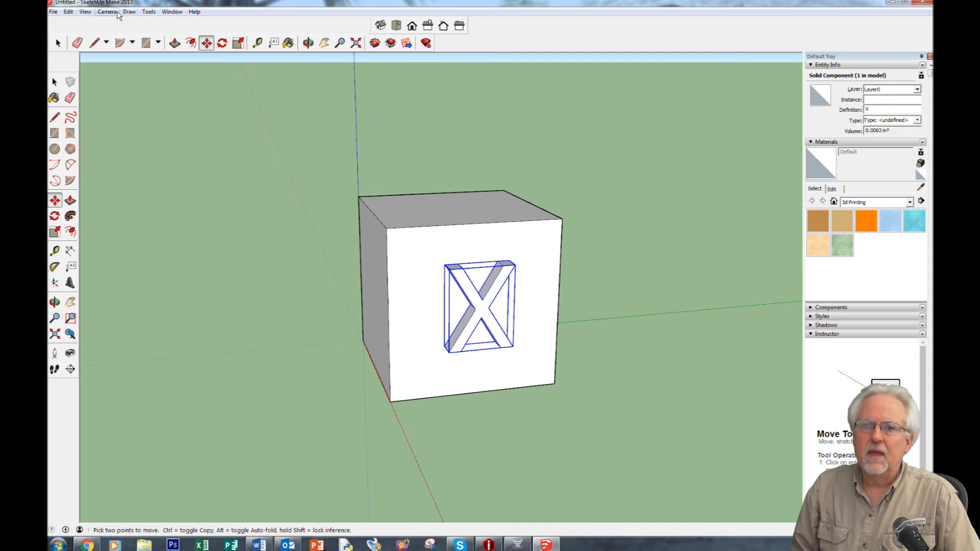
Create 3D Text 'Y' and place it on a side face of the cube
click(148, 11)
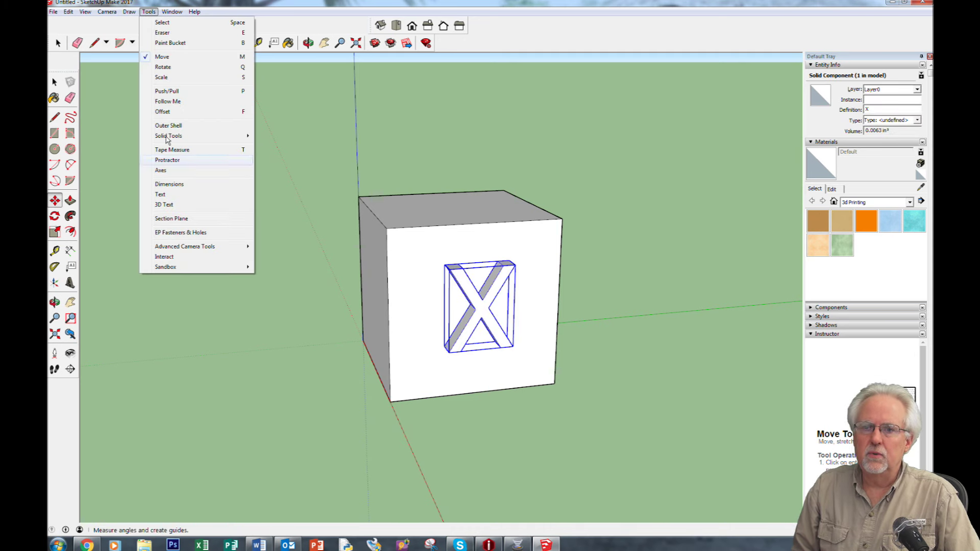
click(164, 205)
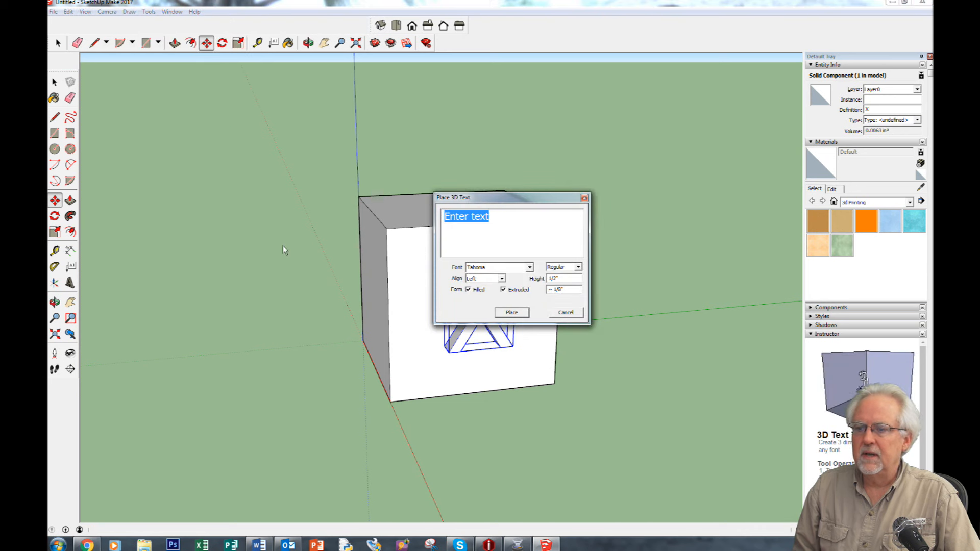
text(Y)
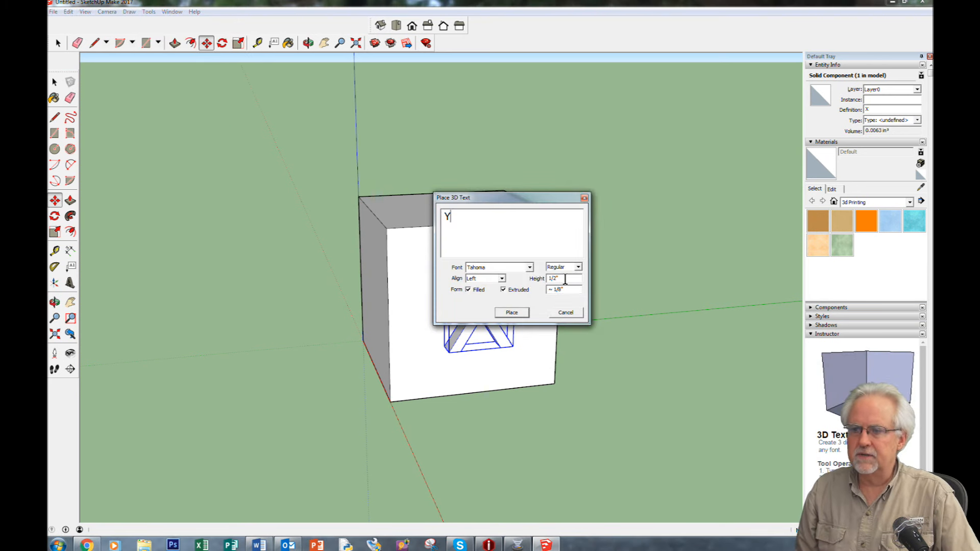
click(510, 313)
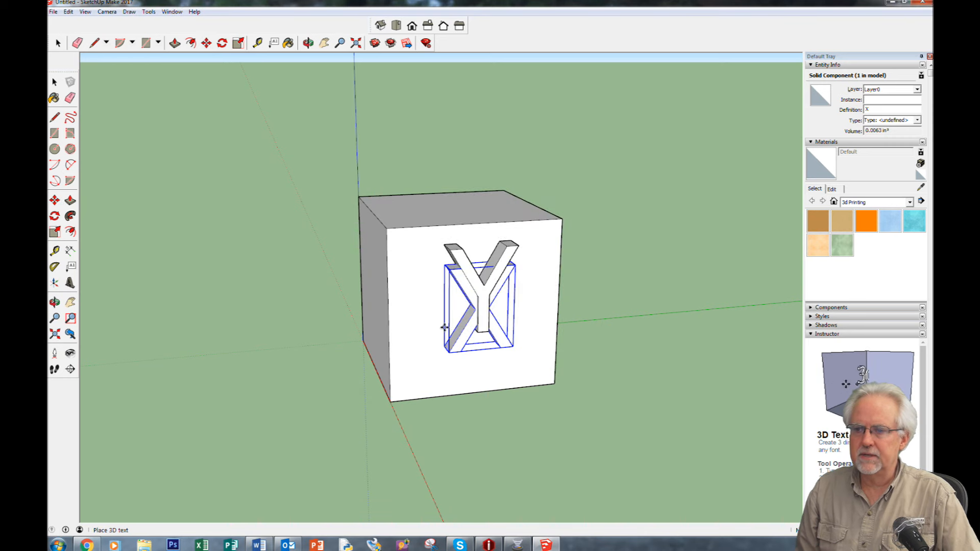
click(308, 42)
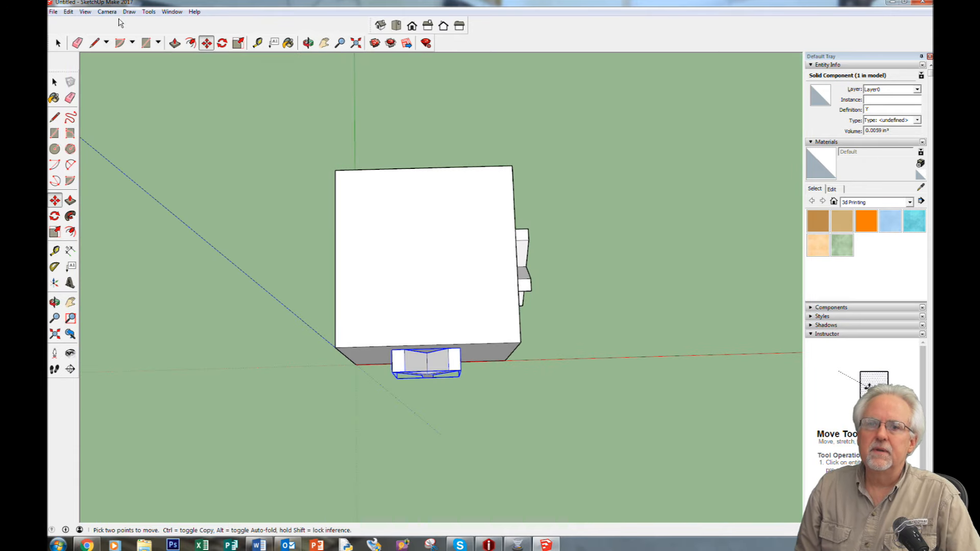
Create 3D Text 'Z' and place it on the cube's top face
click(149, 11)
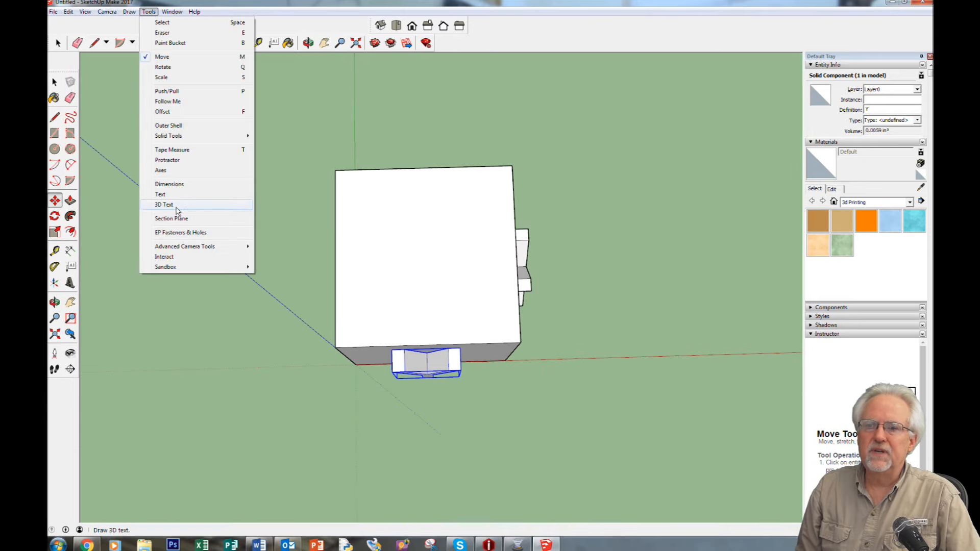
click(164, 205)
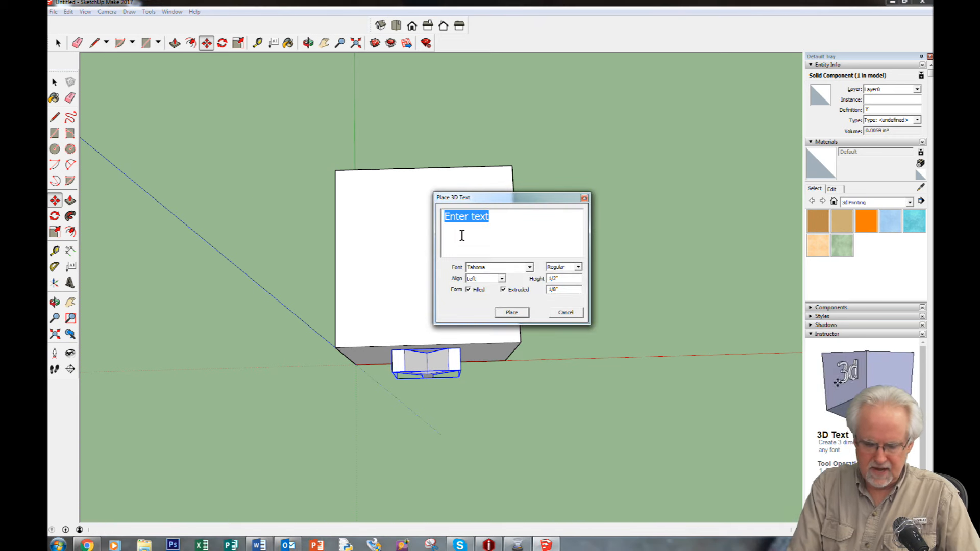
text(Z)
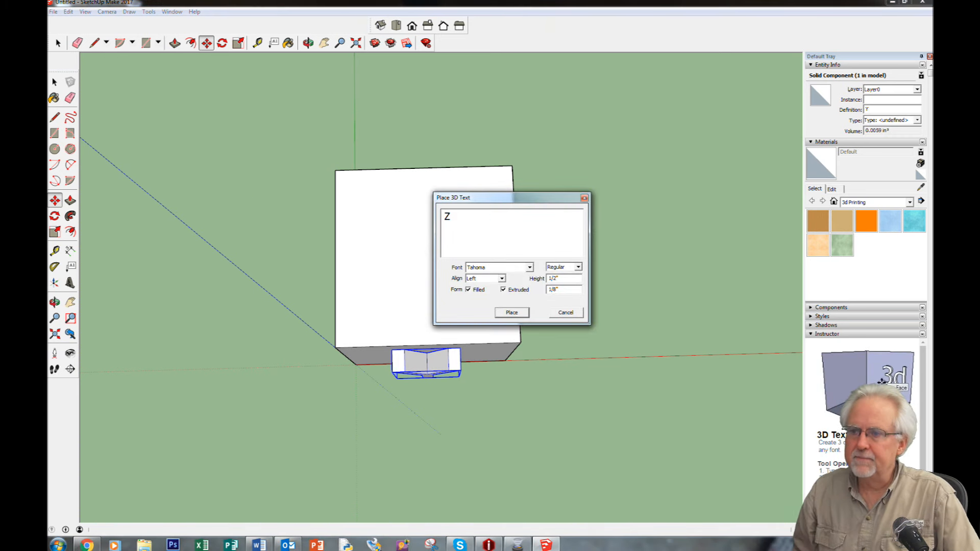
click(510, 313)
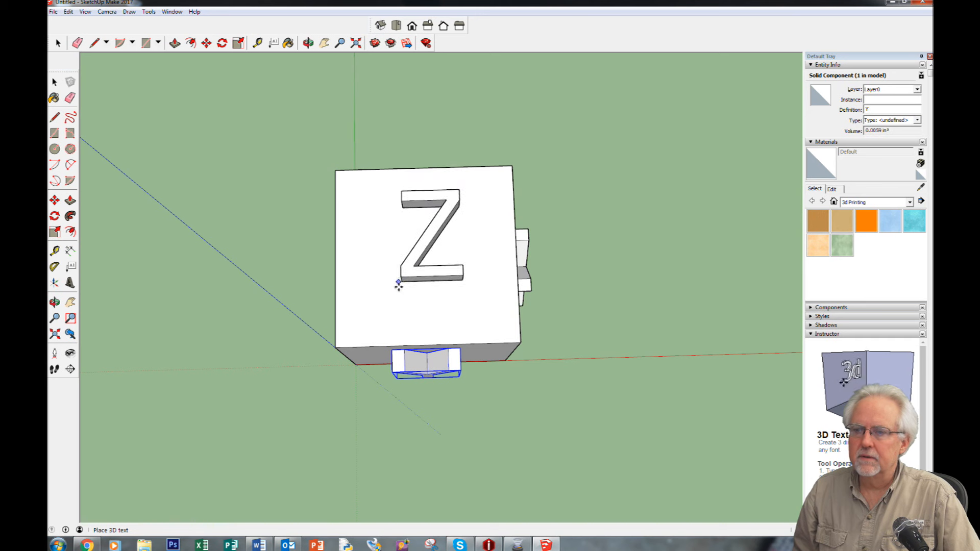
mouse_move(398, 293)
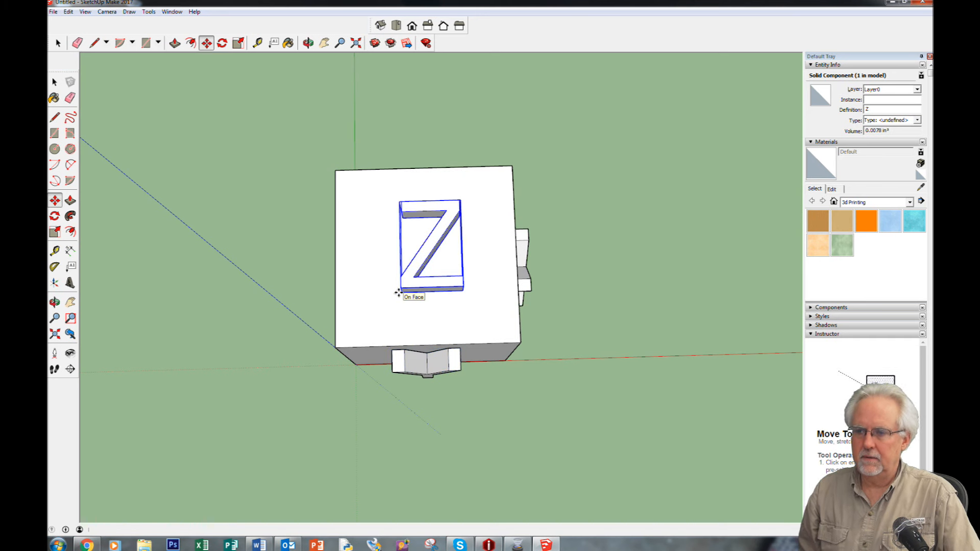
click(307, 43)
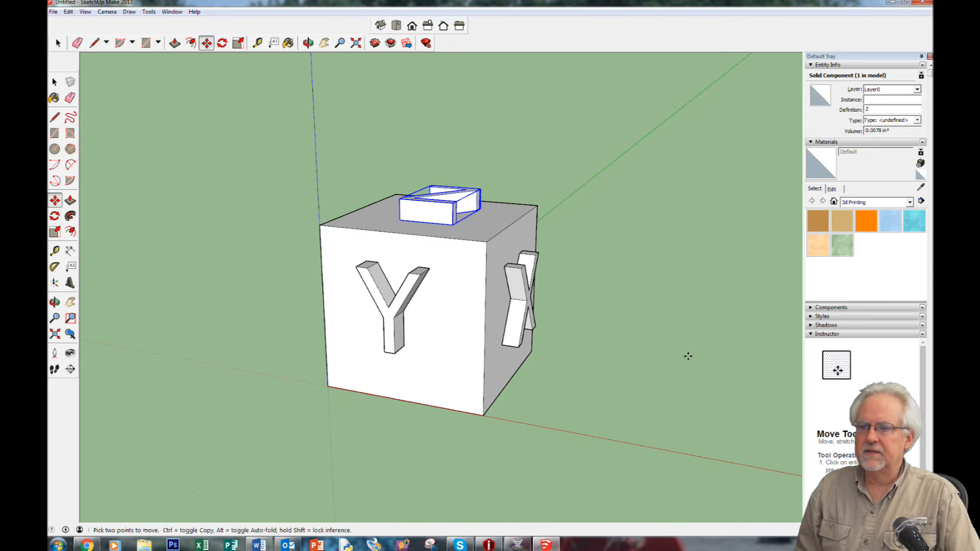
Orbit to check the lettered cube, restore the window, and open the File menu
click(307, 42)
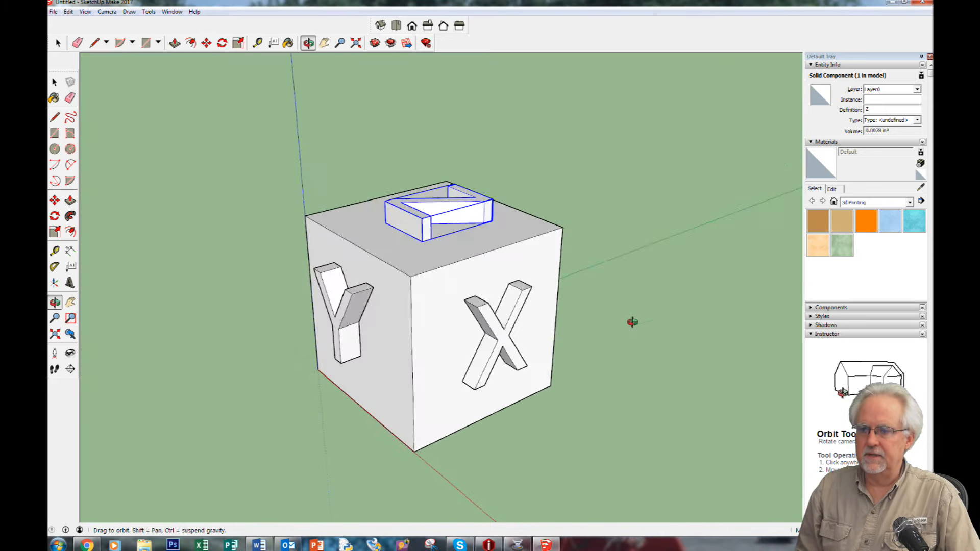
click(206, 43)
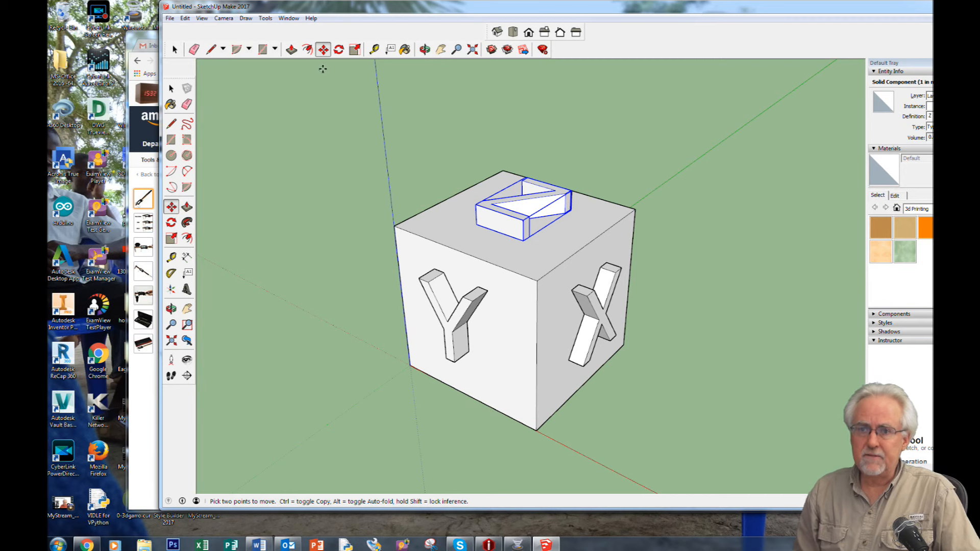
click(169, 18)
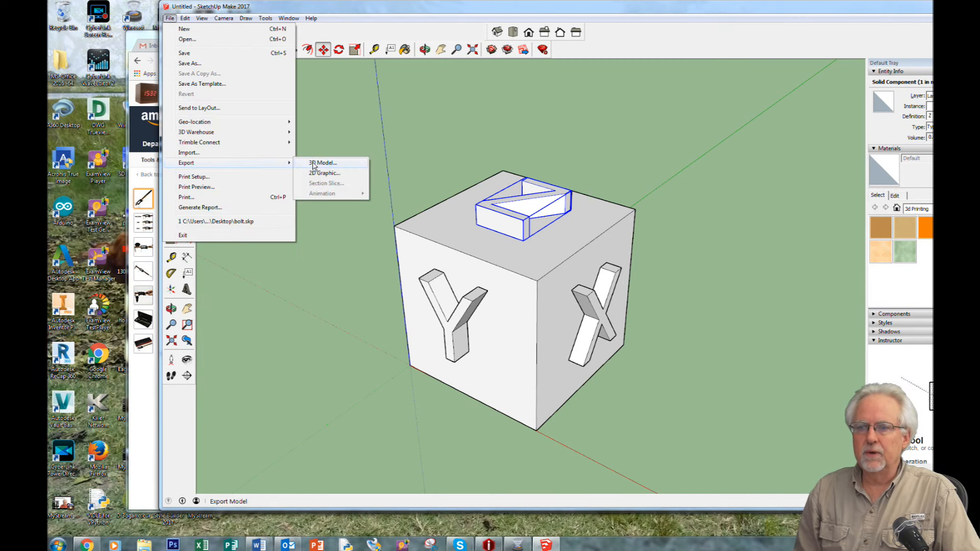
click(322, 162)
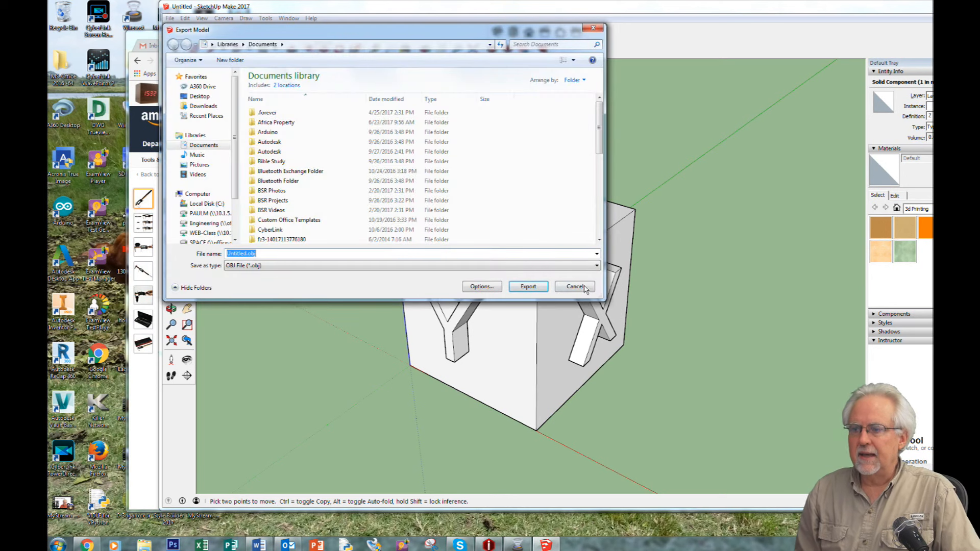
mouse_move(268, 265)
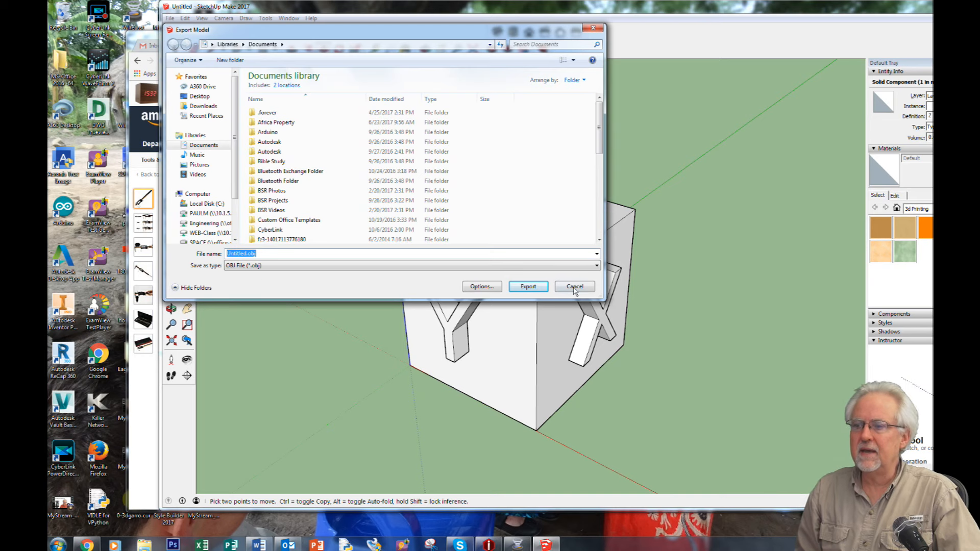
click(574, 286)
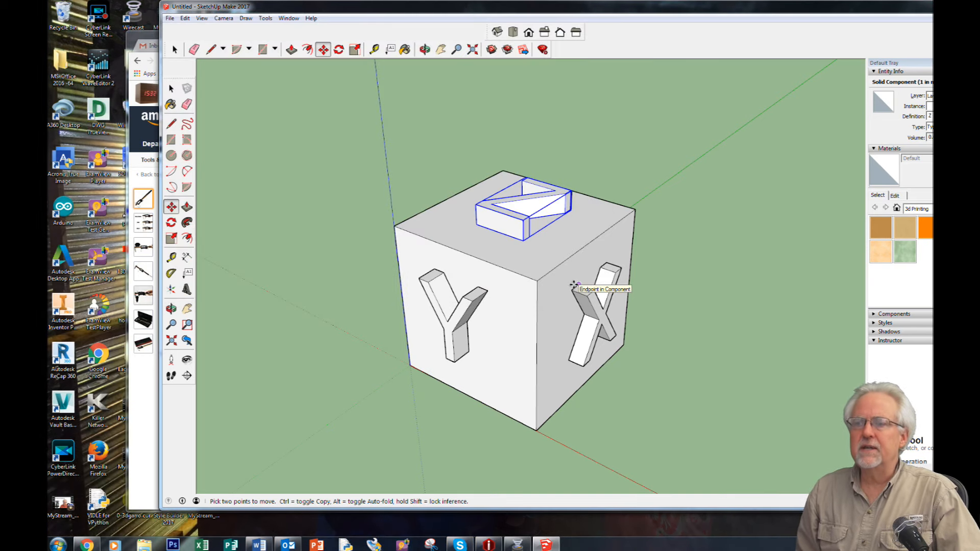
mouse_move(587, 136)
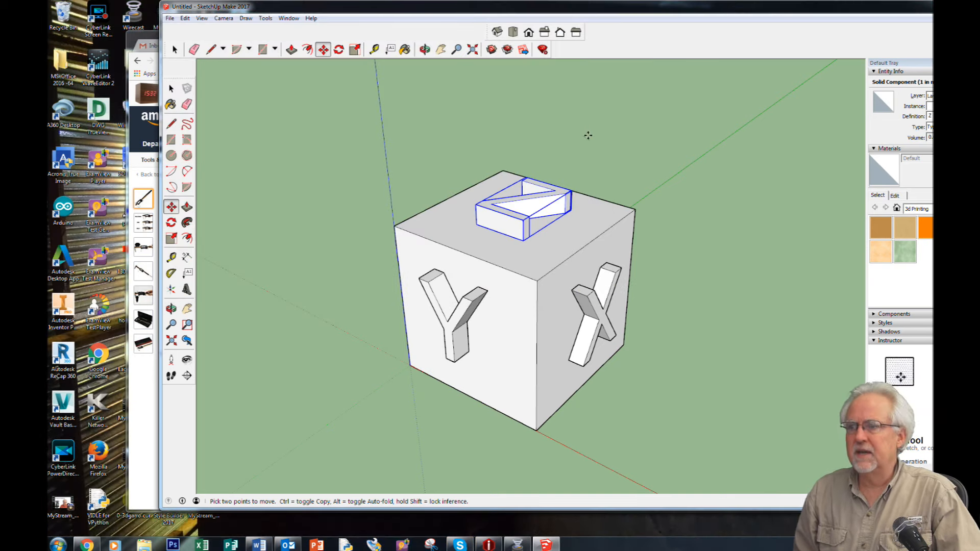
mouse_move(288, 17)
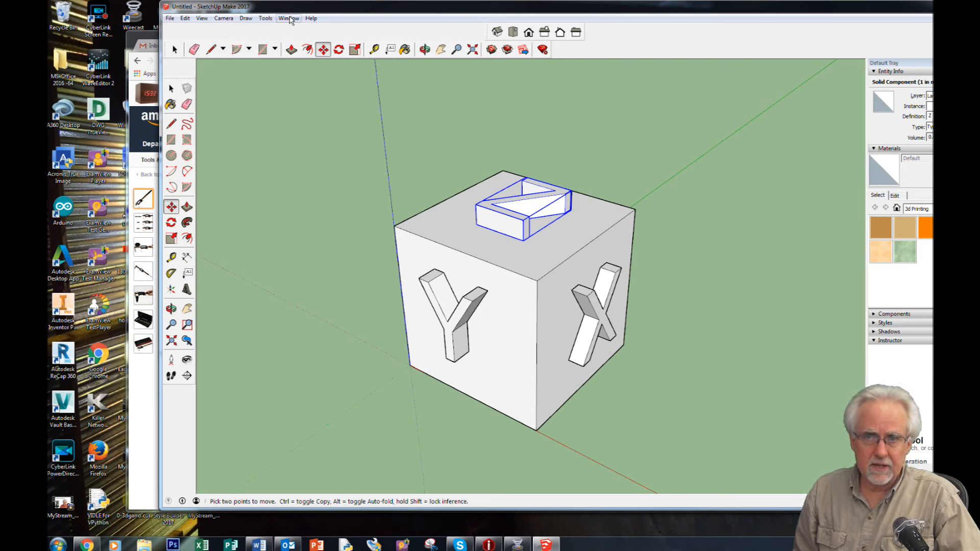
Open the Extension Warehouse from the Window menu
click(288, 17)
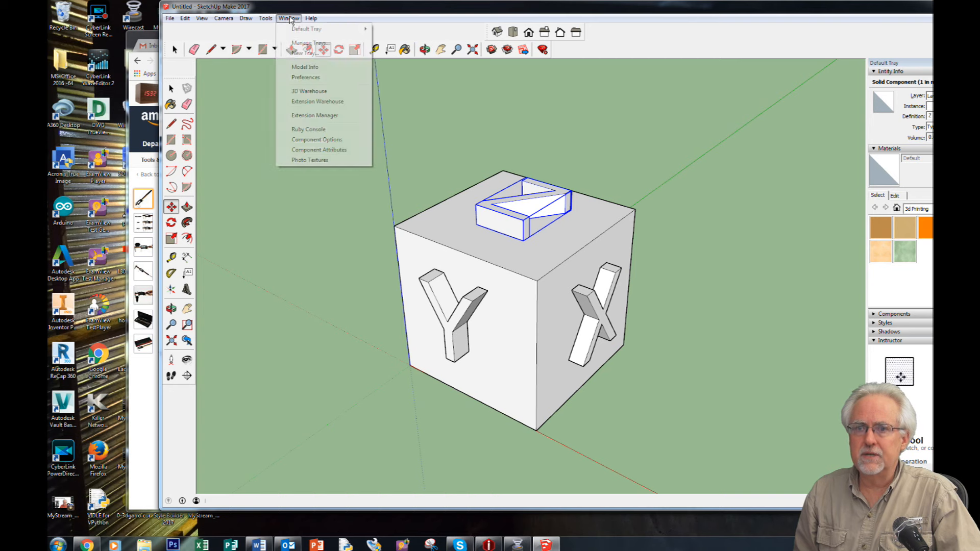
mouse_move(315, 115)
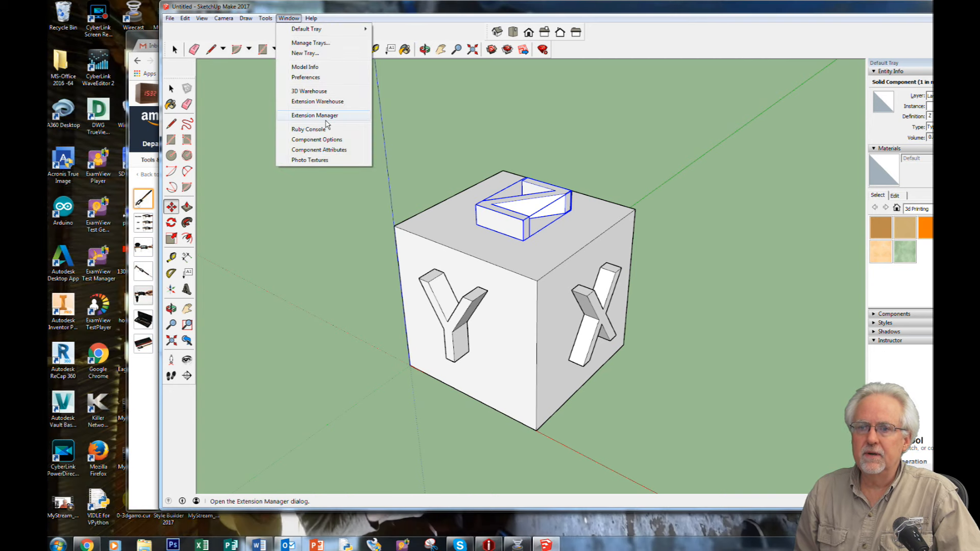
click(315, 115)
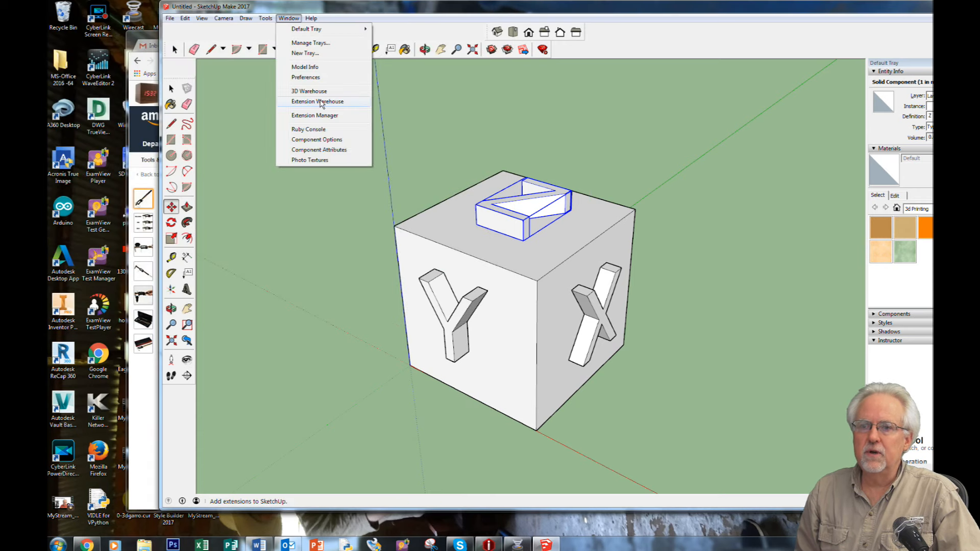
click(317, 101)
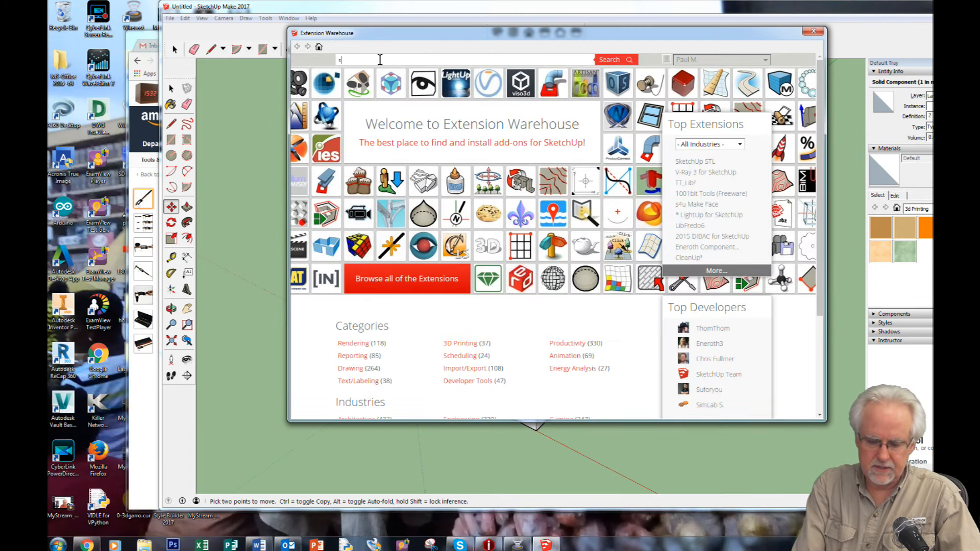
Search the Extension Warehouse for 'stl' and open the SketchUp STL result
text(tl)
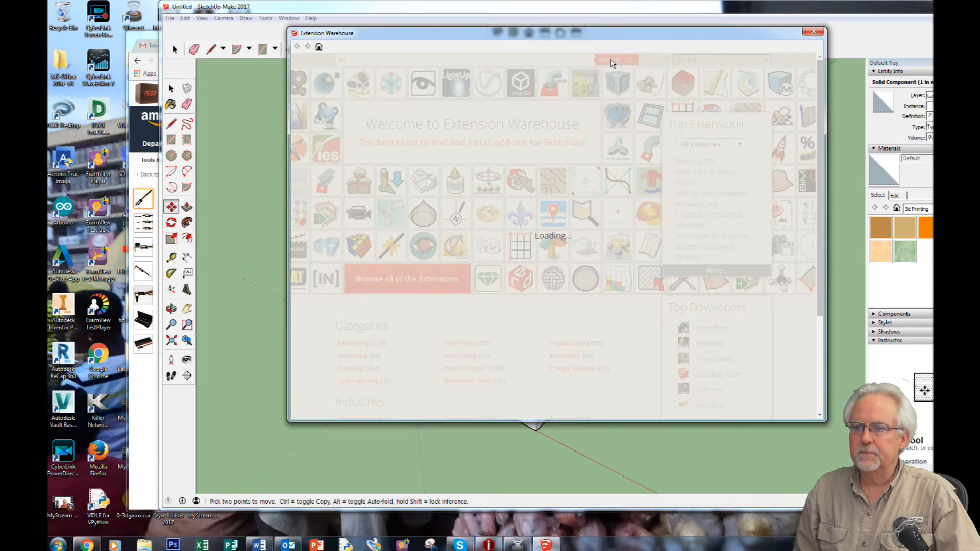
mouse_move(603, 119)
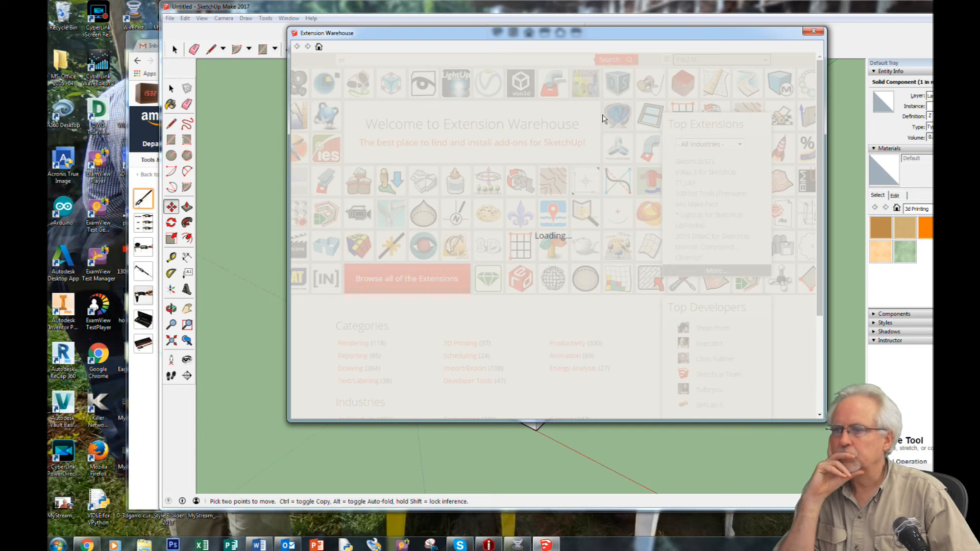
click(615, 59)
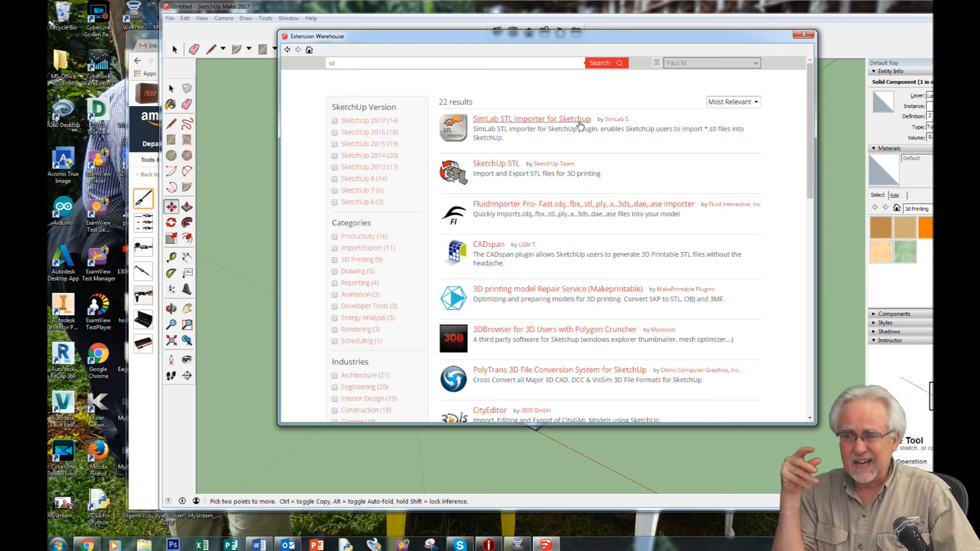
mouse_move(581, 144)
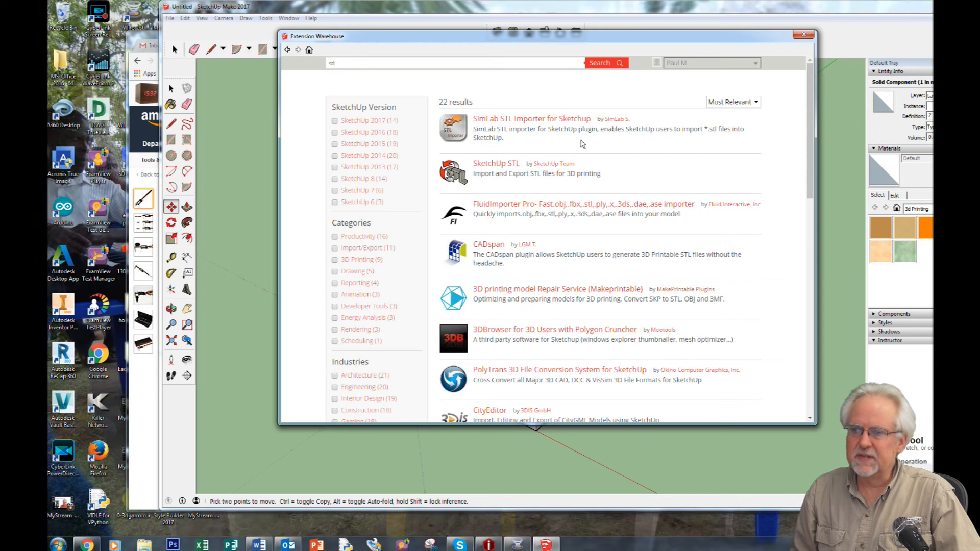
mouse_move(491, 183)
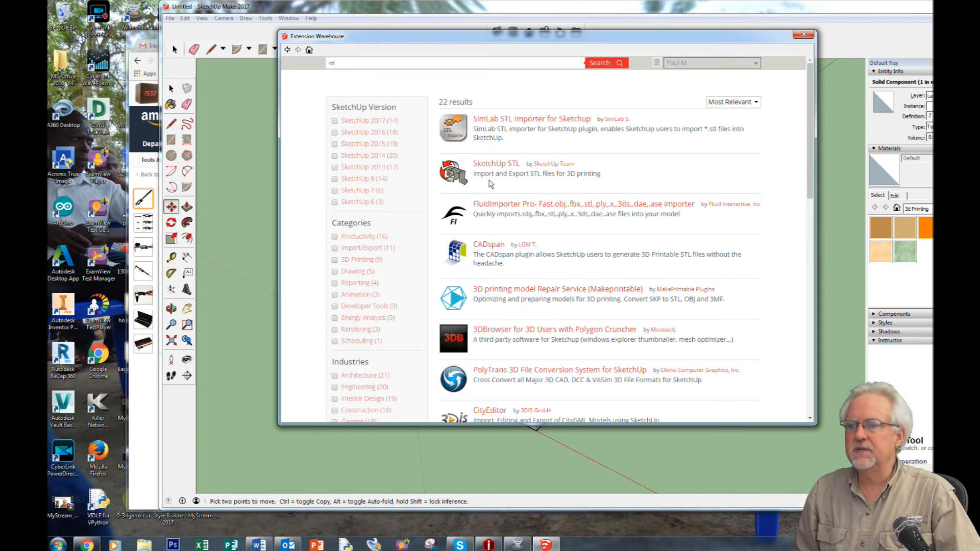
mouse_move(525, 173)
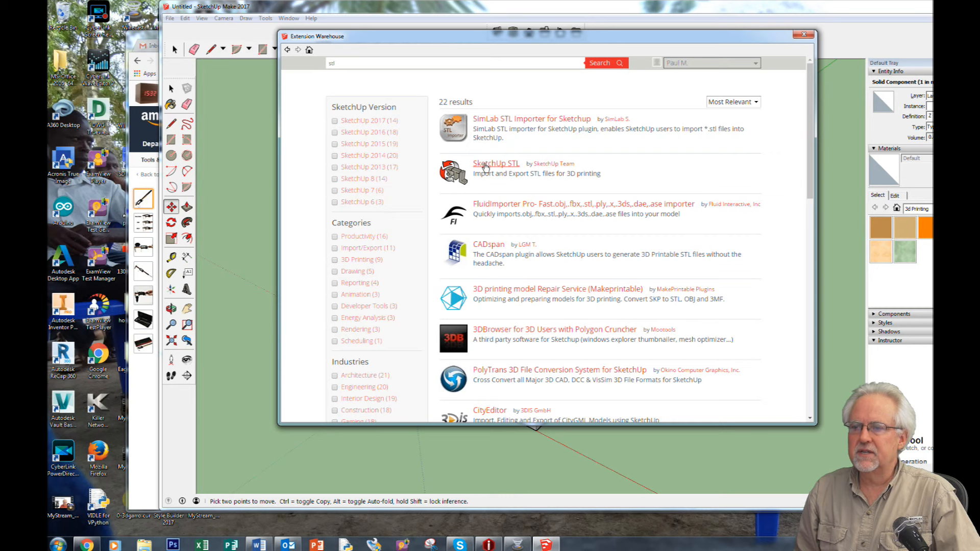
click(496, 164)
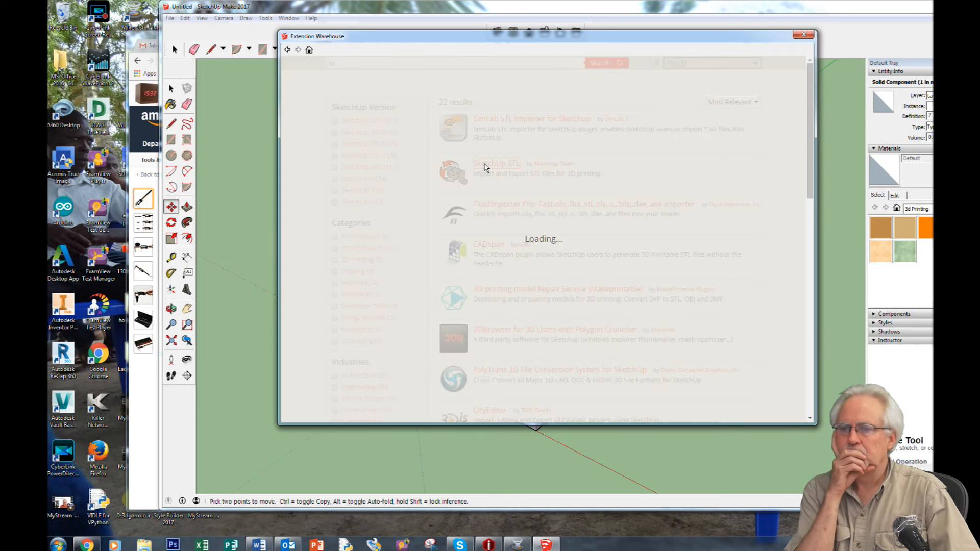
Enable the SketchUp STL extension and confirm the 'extension has been enabled' message
click(495, 163)
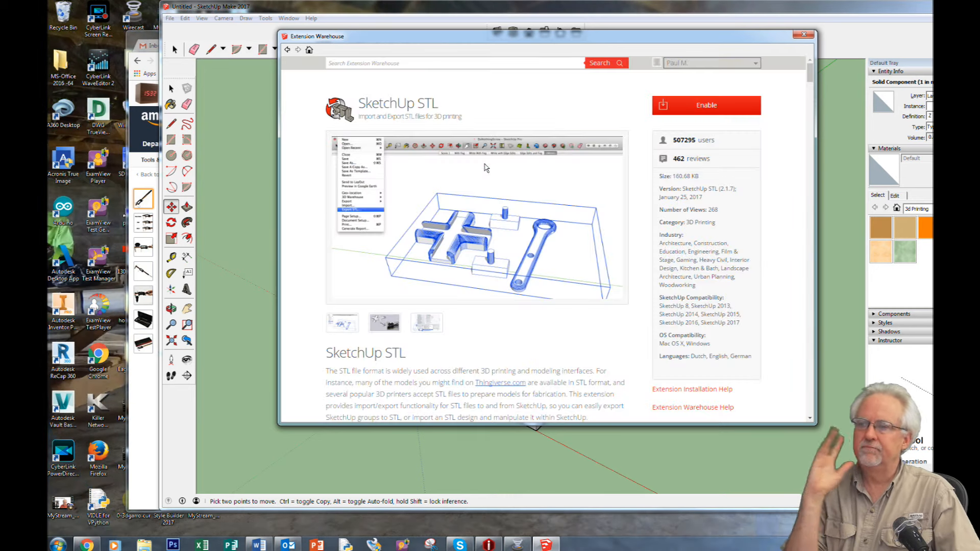
click(706, 105)
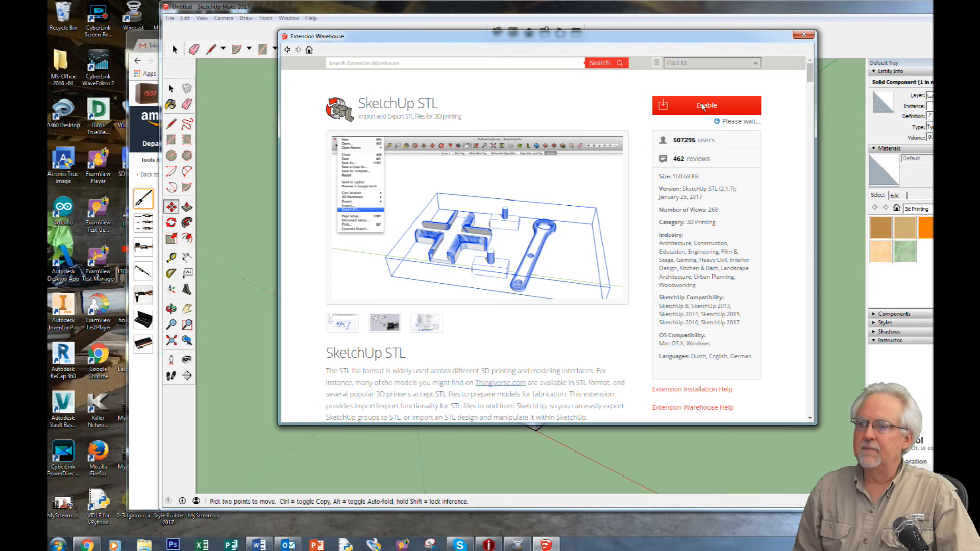
click(705, 105)
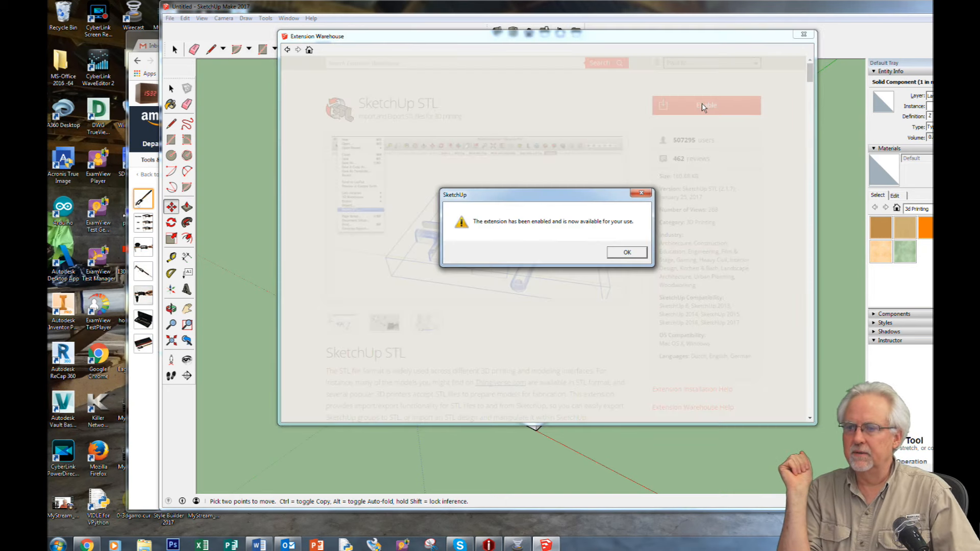
mouse_move(699, 254)
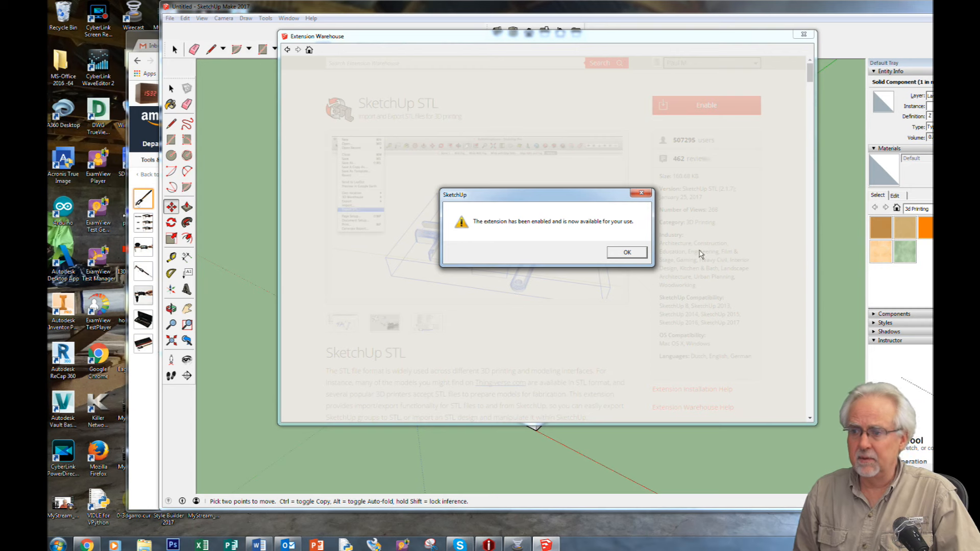
click(627, 252)
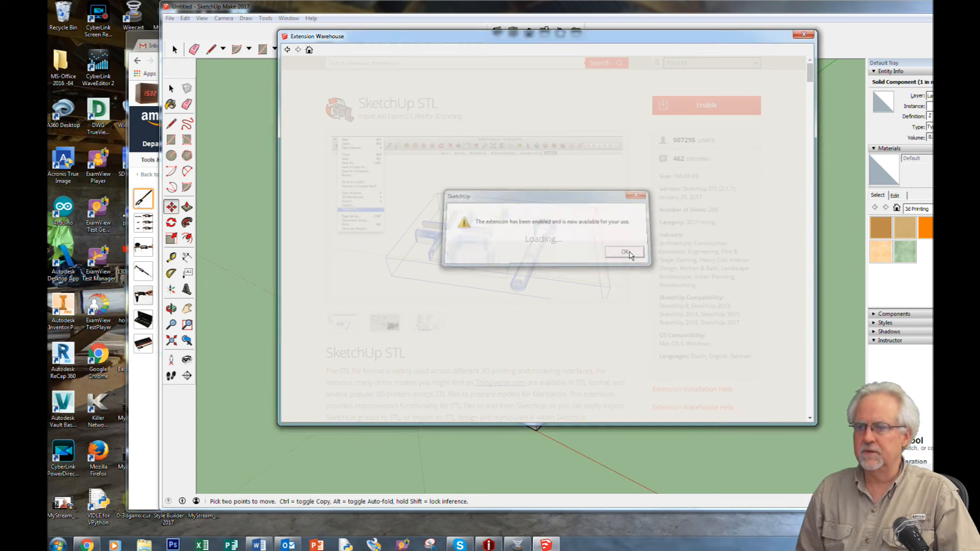
click(625, 251)
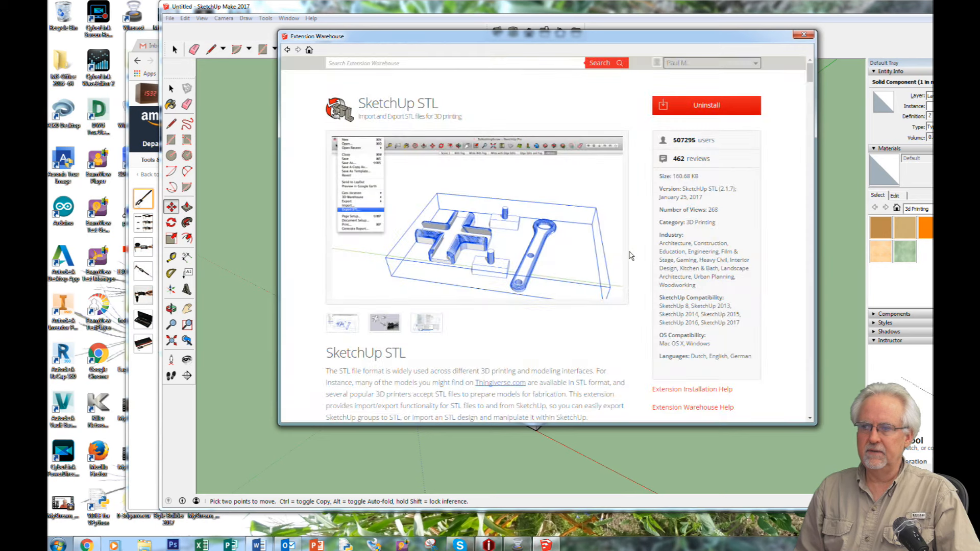
mouse_move(806, 42)
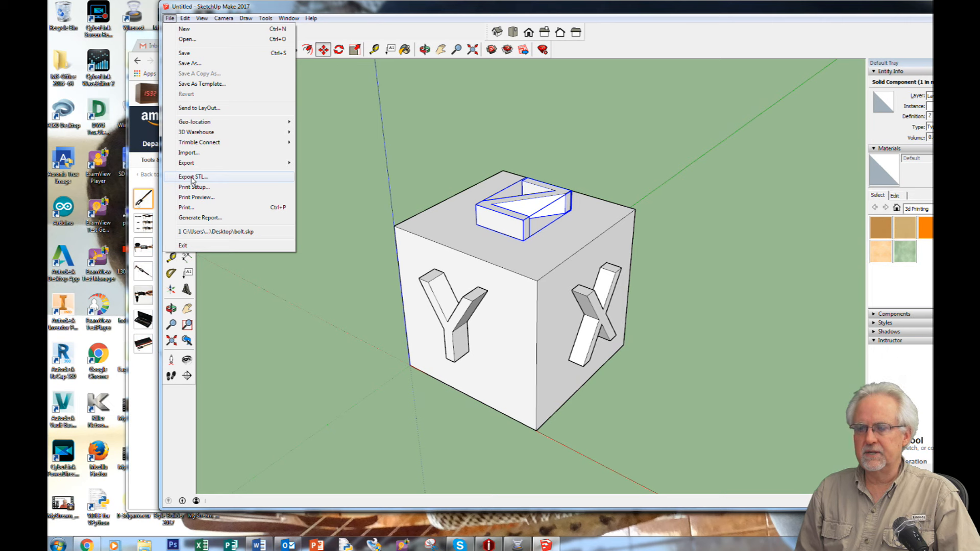
Export the cube as an STL file named cubeCal to the Desktop with default options
click(193, 176)
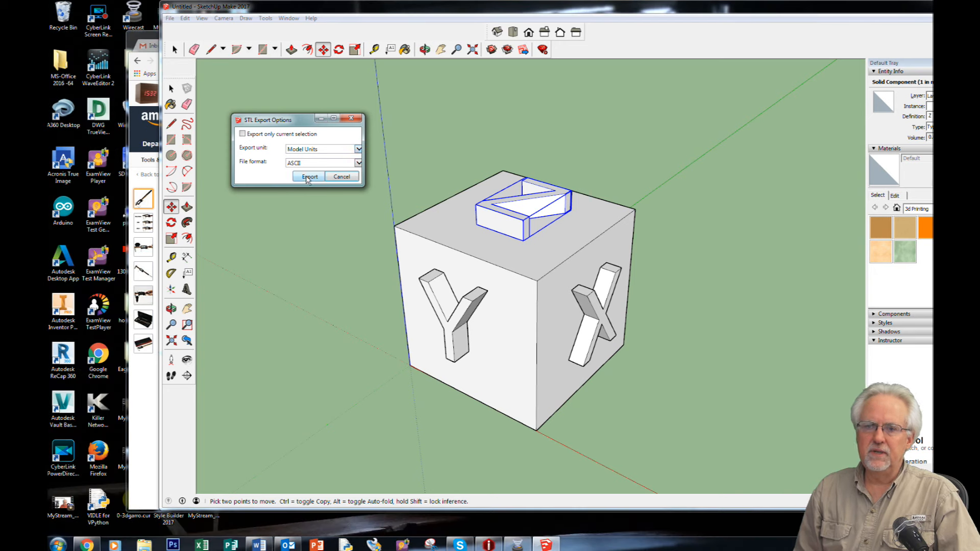
click(309, 177)
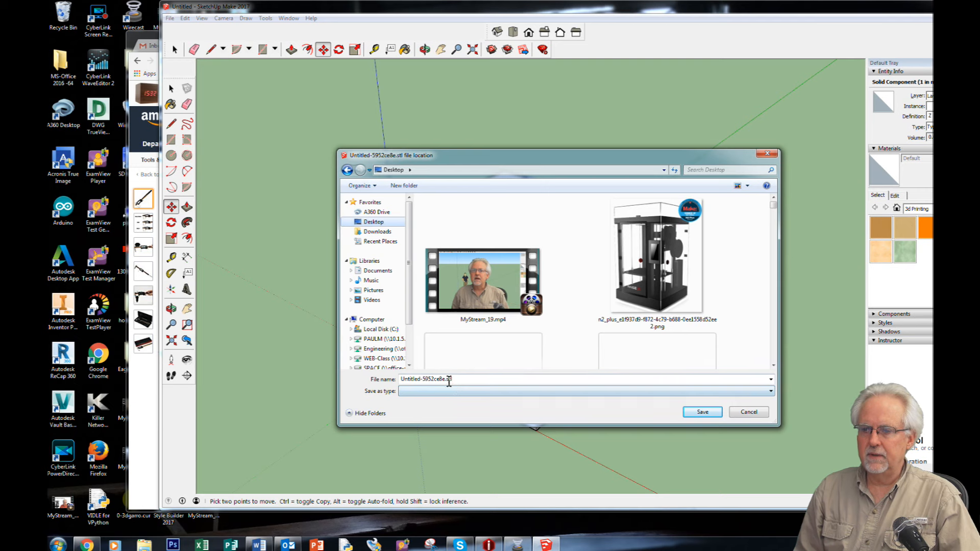
triple_click(427, 379)
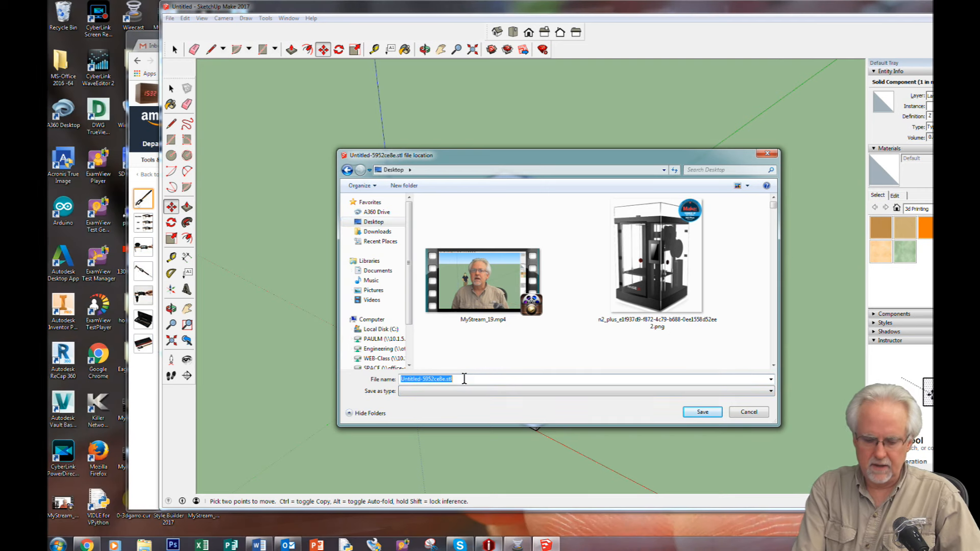
text(cubeCal)
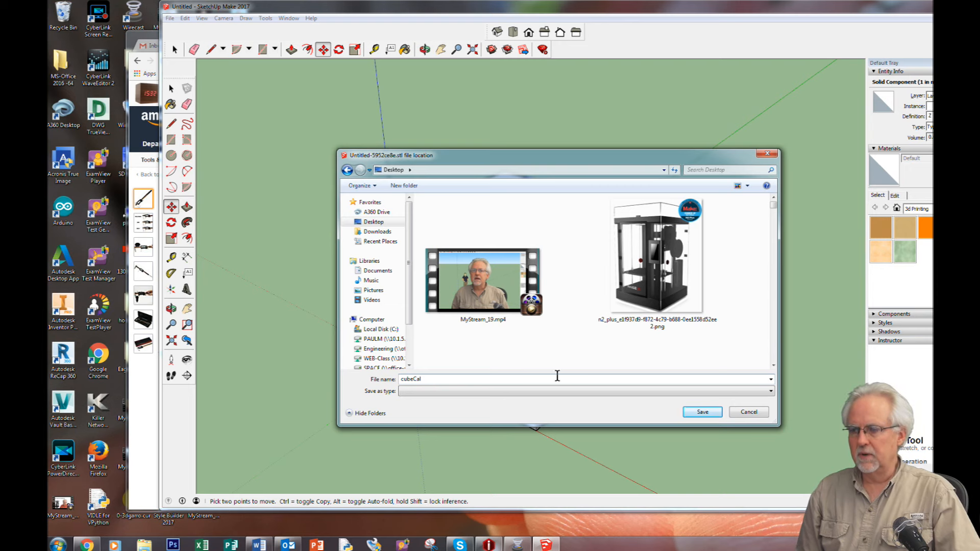
click(701, 412)
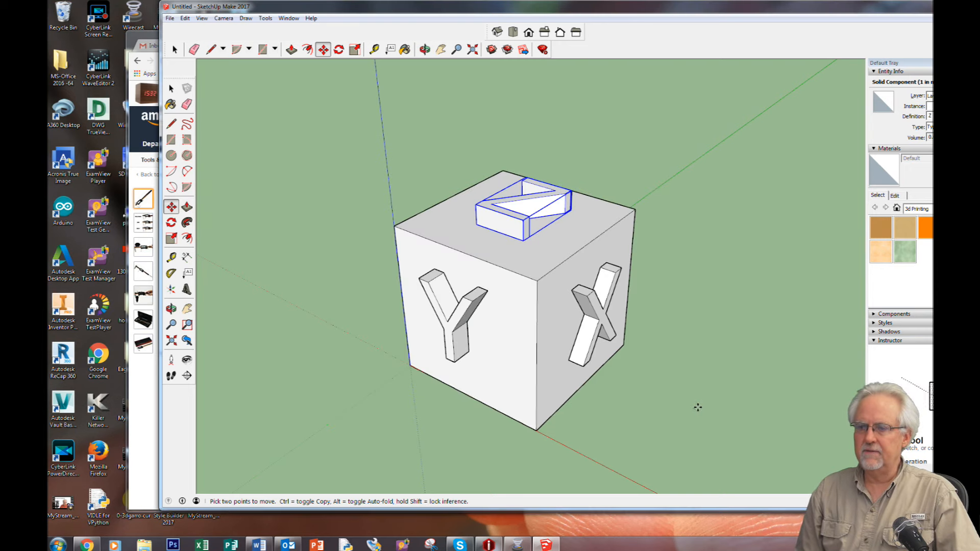
mouse_move(859, 14)
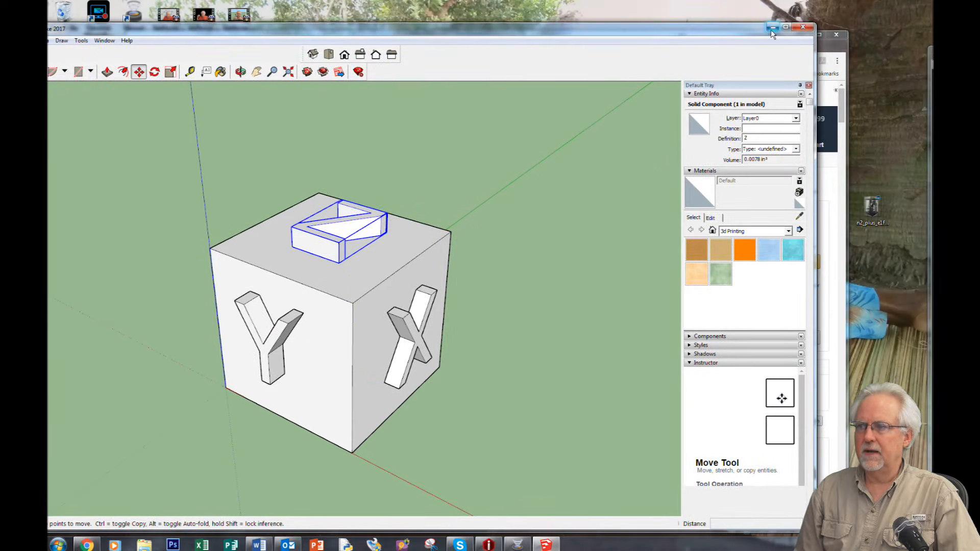
Minimize SketchUp, then close ideaMaker's printer connection window and finished upload queue
click(772, 29)
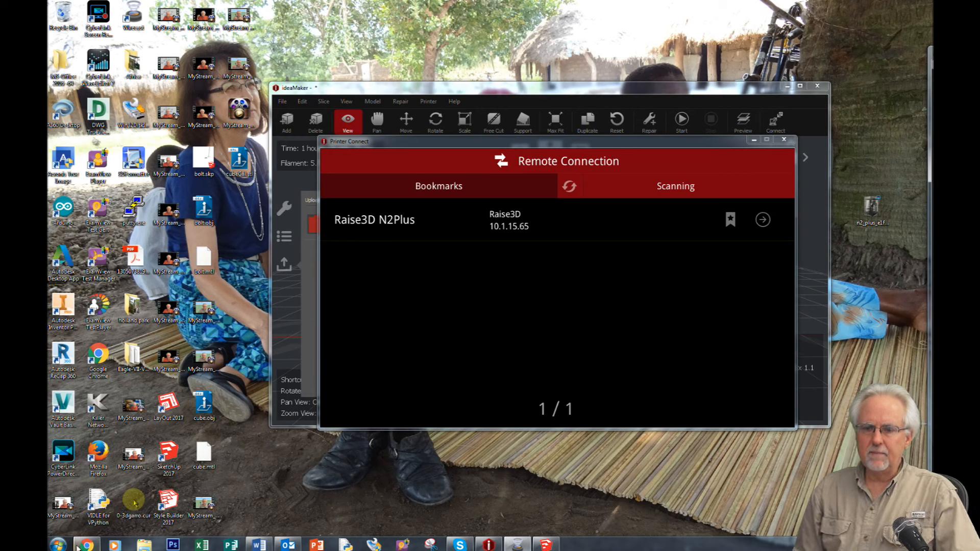
click(784, 139)
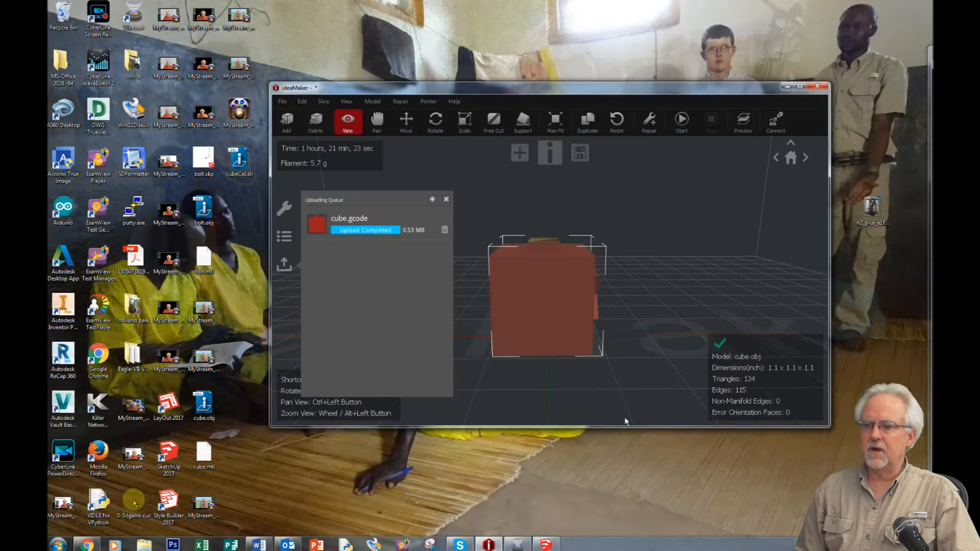
mouse_move(555, 293)
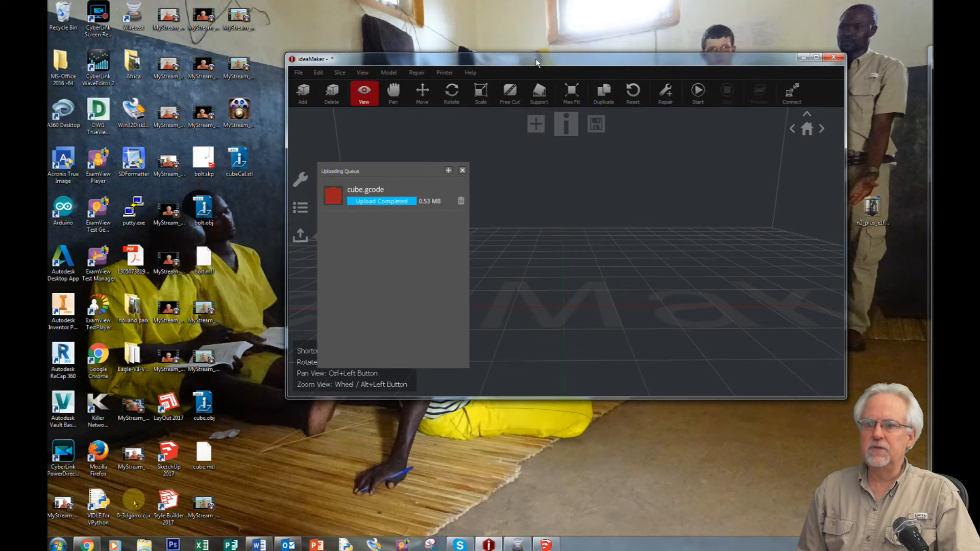
mouse_move(542, 400)
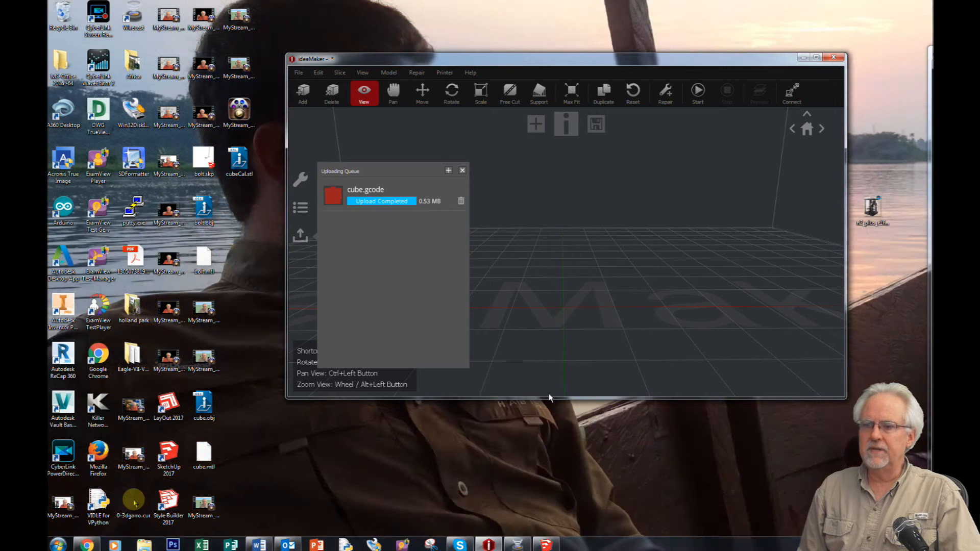
mouse_move(462, 172)
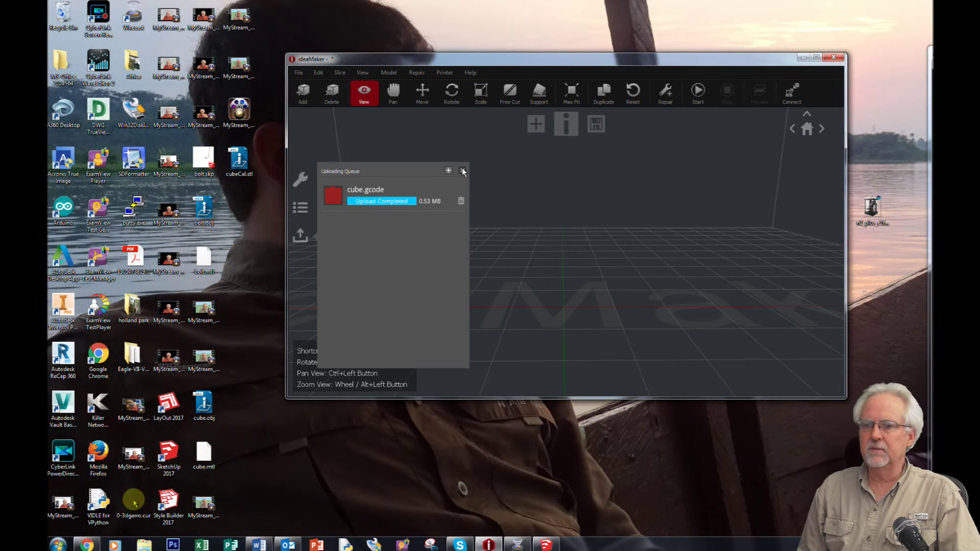
click(462, 171)
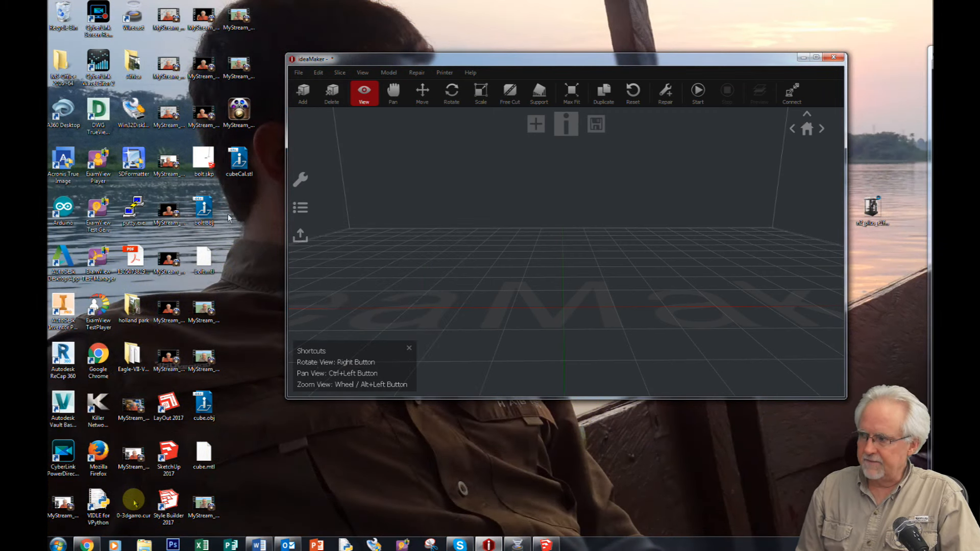
mouse_move(242, 212)
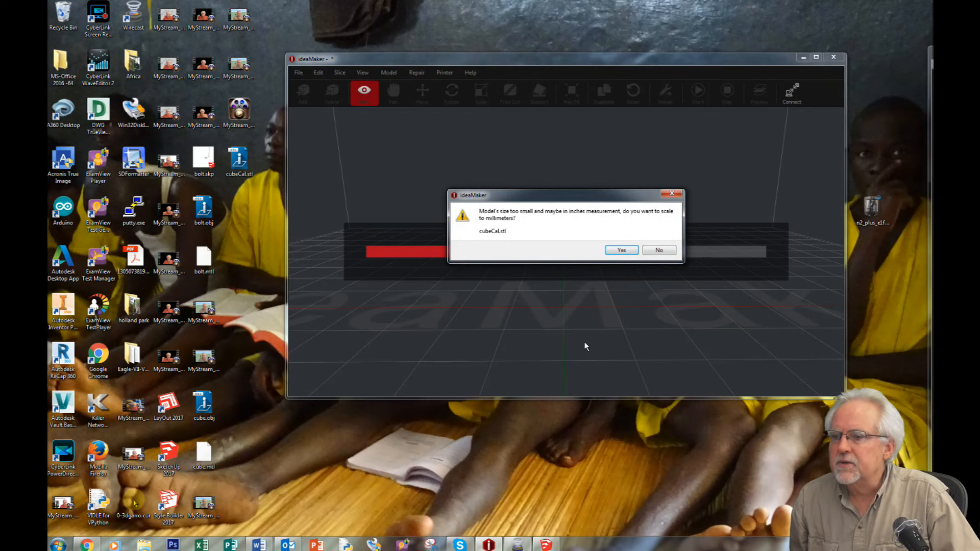
mouse_move(643, 218)
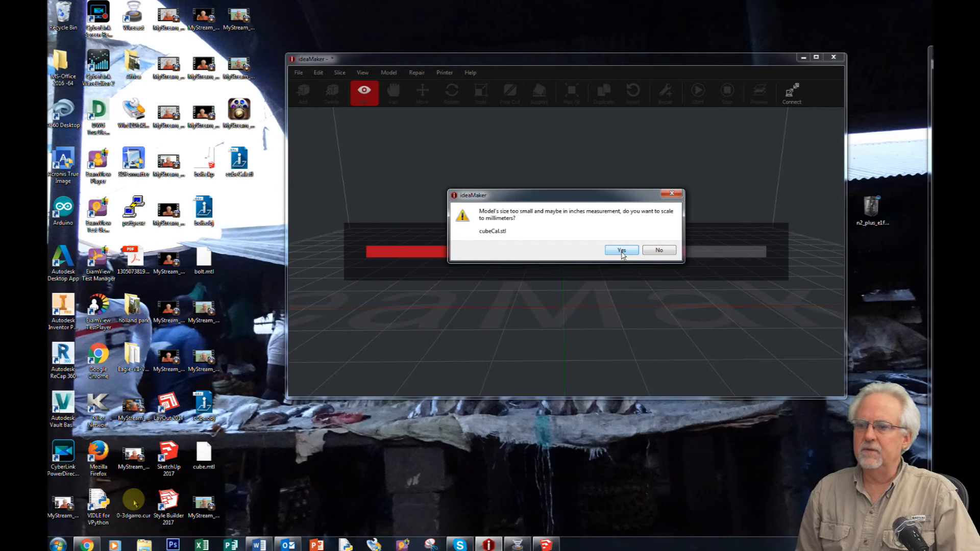
Accept scaling the inch-sized cubeCal.stl model to millimetres
click(621, 250)
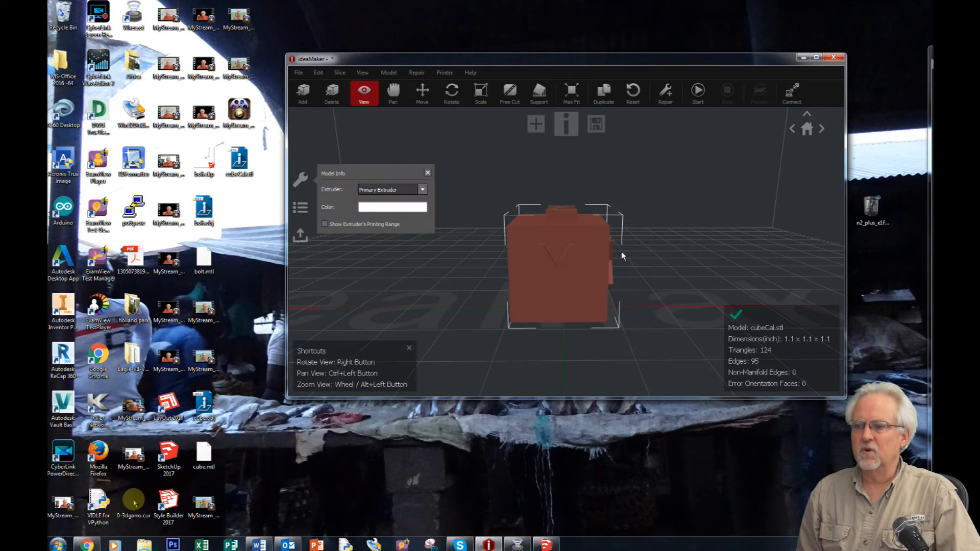
mouse_move(722, 271)
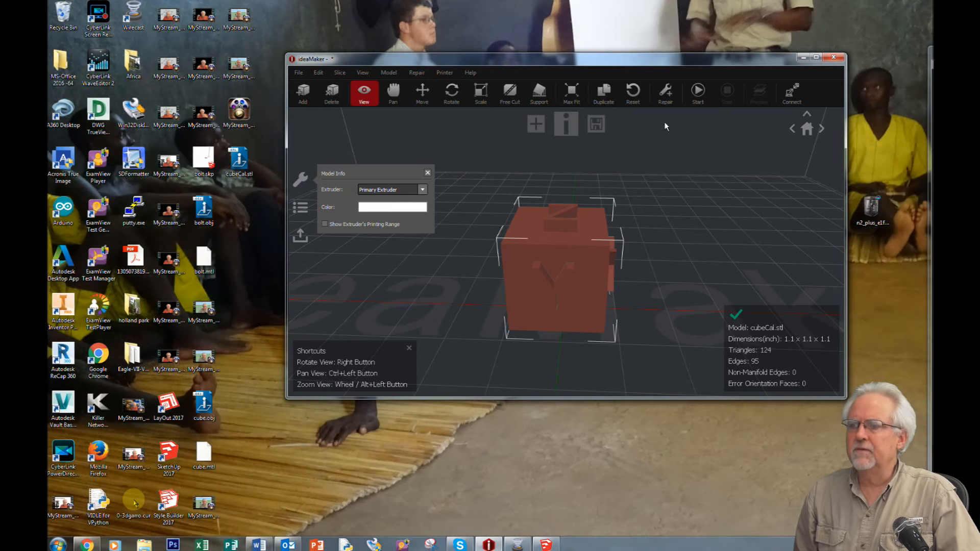
mouse_move(441, 119)
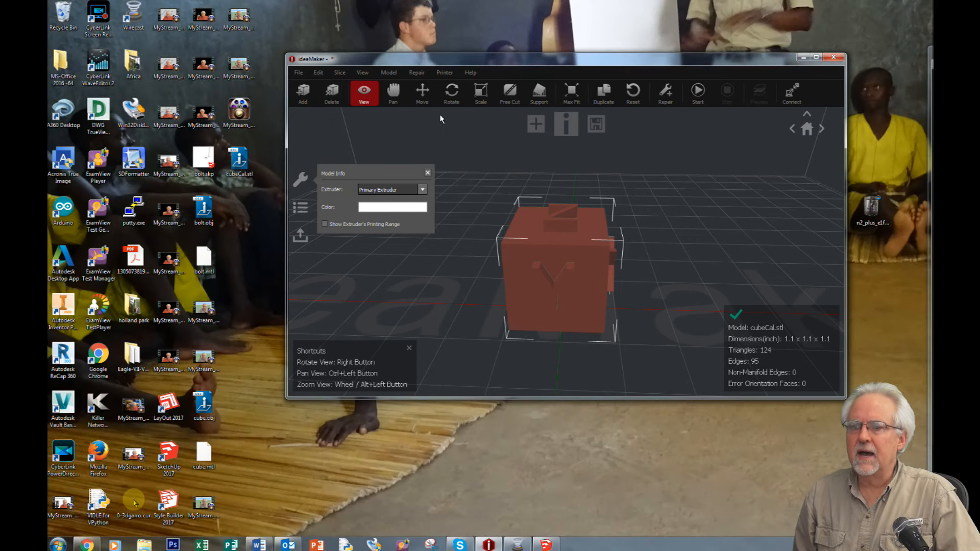
mouse_move(616, 122)
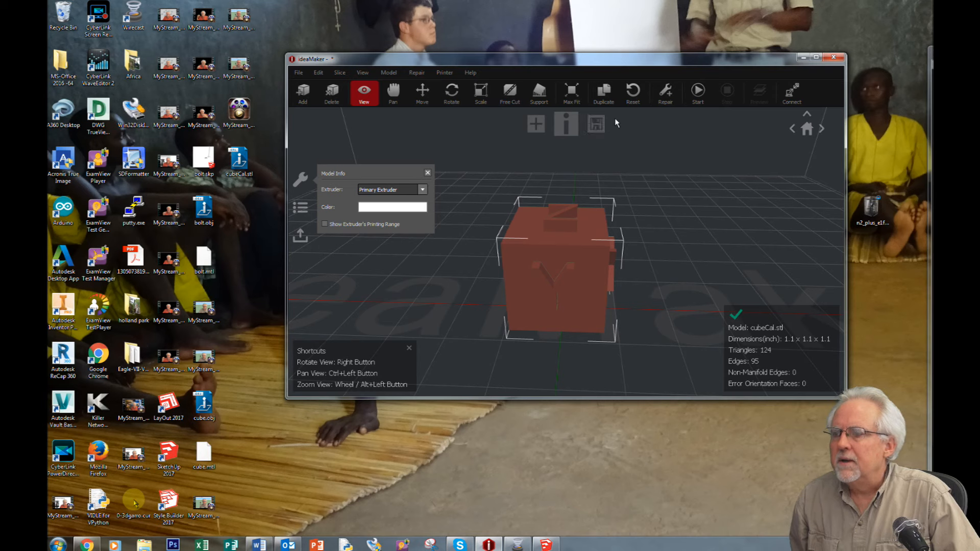
Open the template chooser listing High Quality, Standard and Speed N2 PLA presets
click(340, 73)
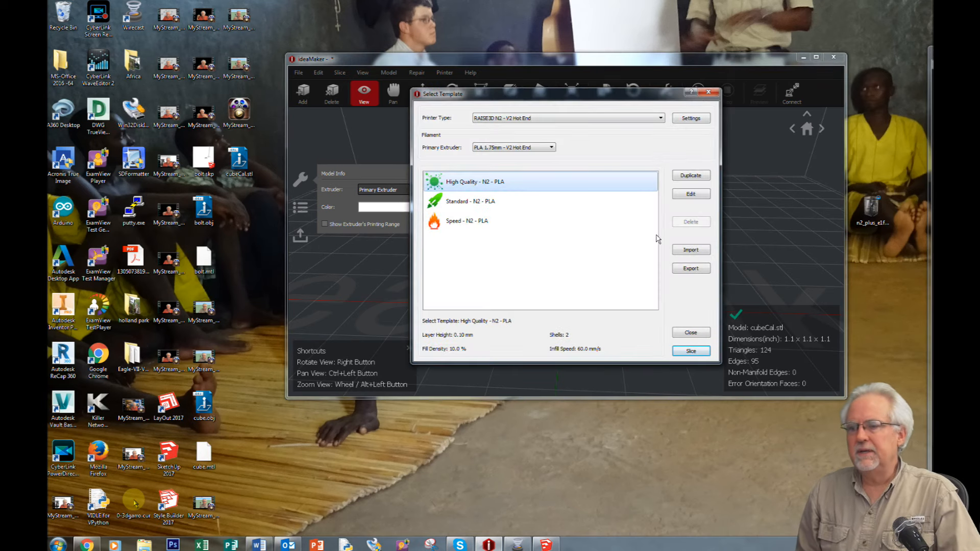
Slice with High Quality, upload cubeCal.gcode to the Raise3D N2Plus, and open remote connection
click(691, 350)
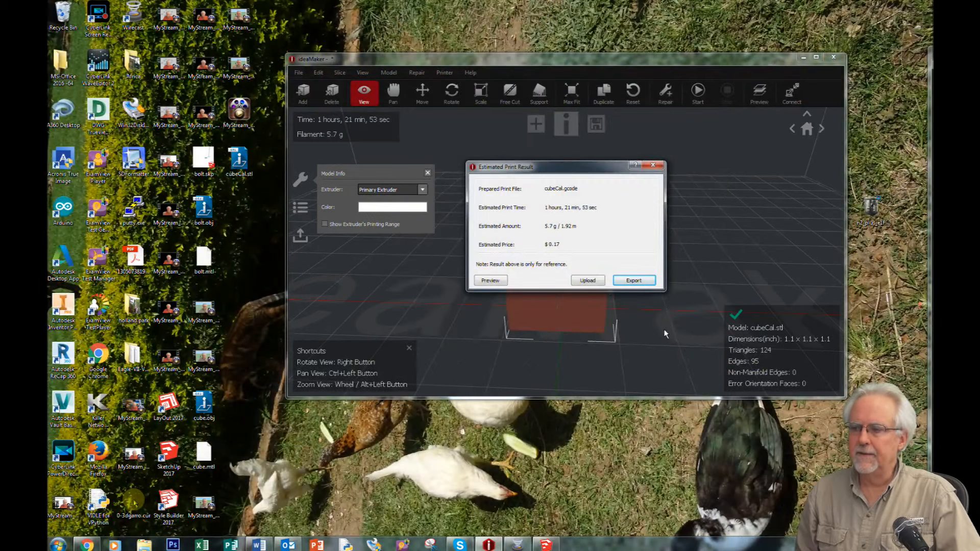
click(586, 280)
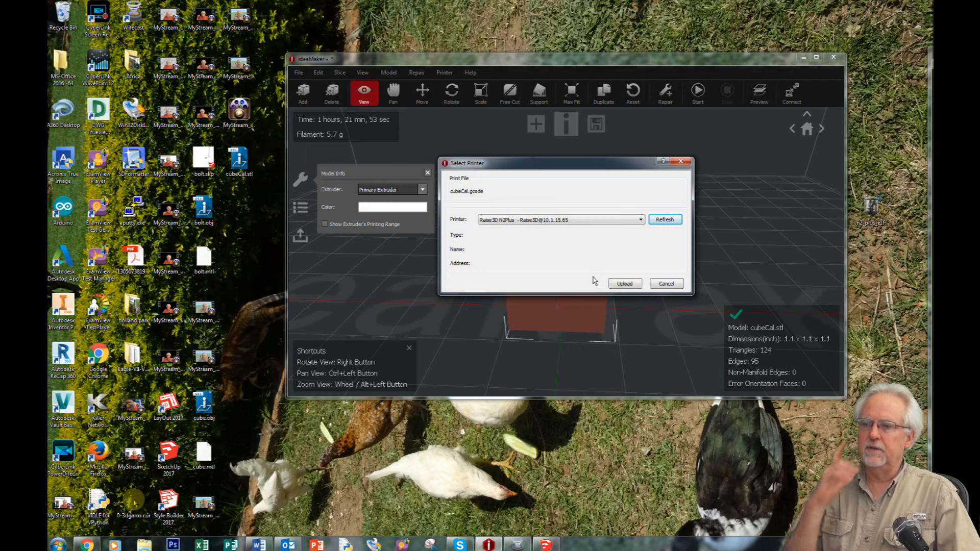
mouse_move(509, 230)
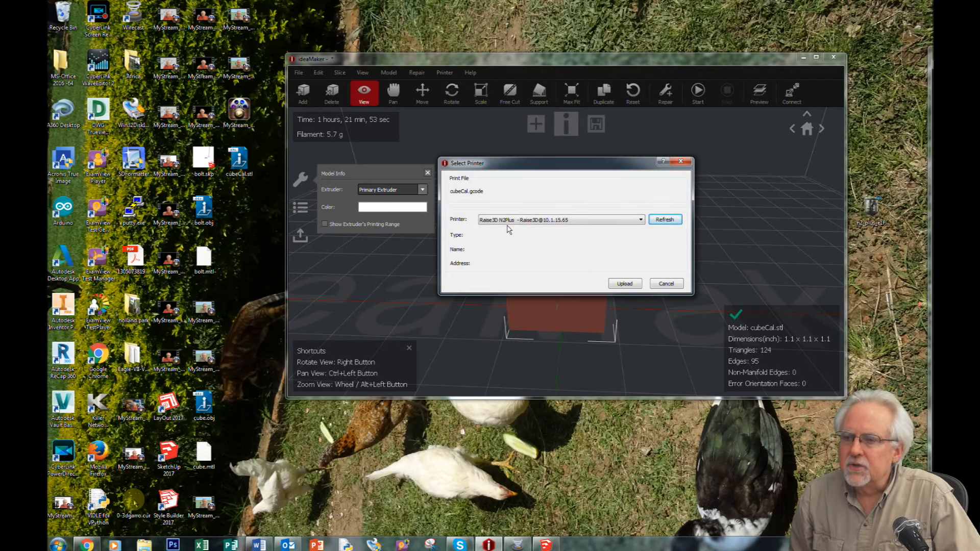
click(624, 283)
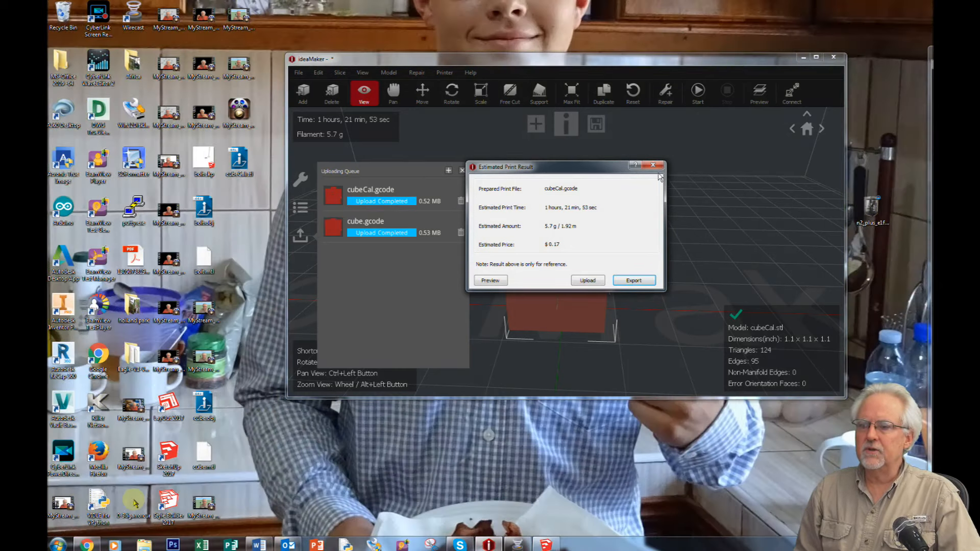
click(654, 166)
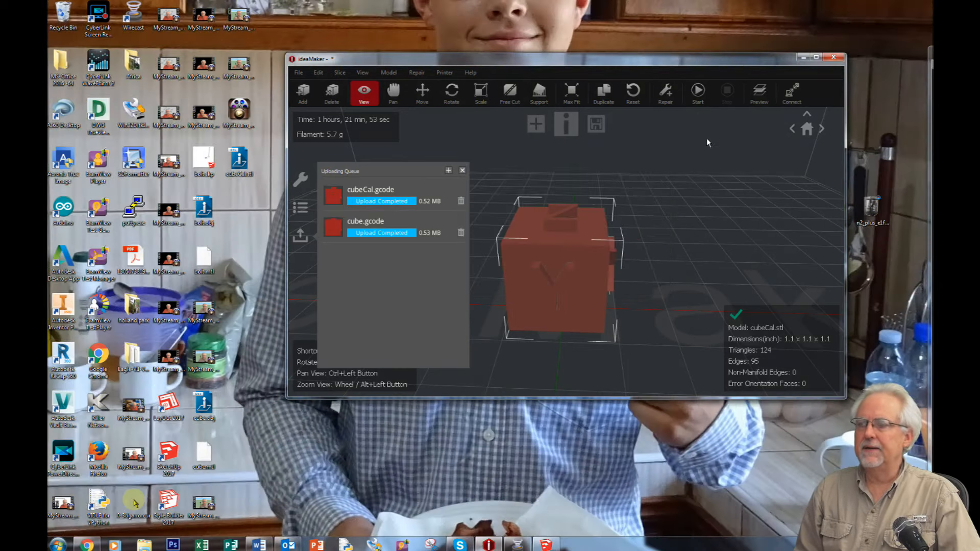
click(791, 94)
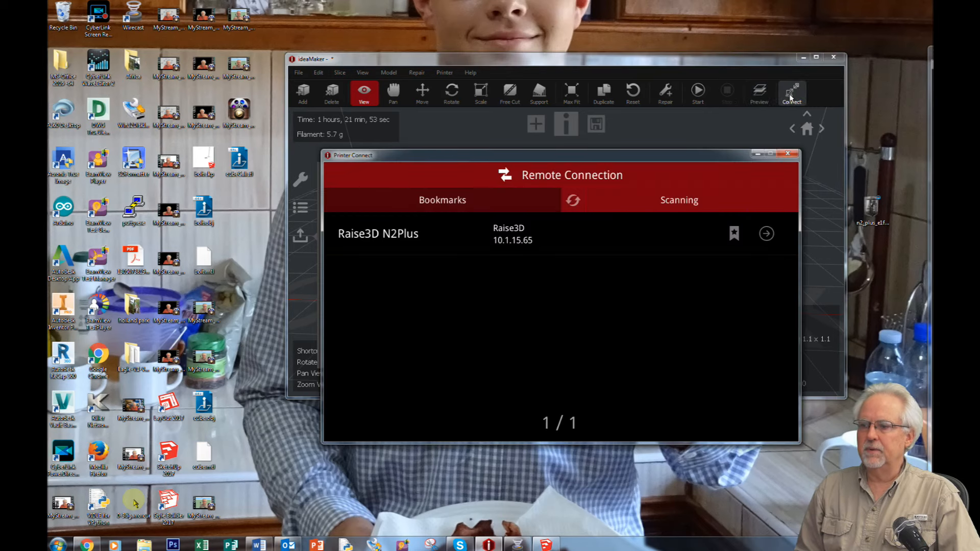
mouse_move(768, 244)
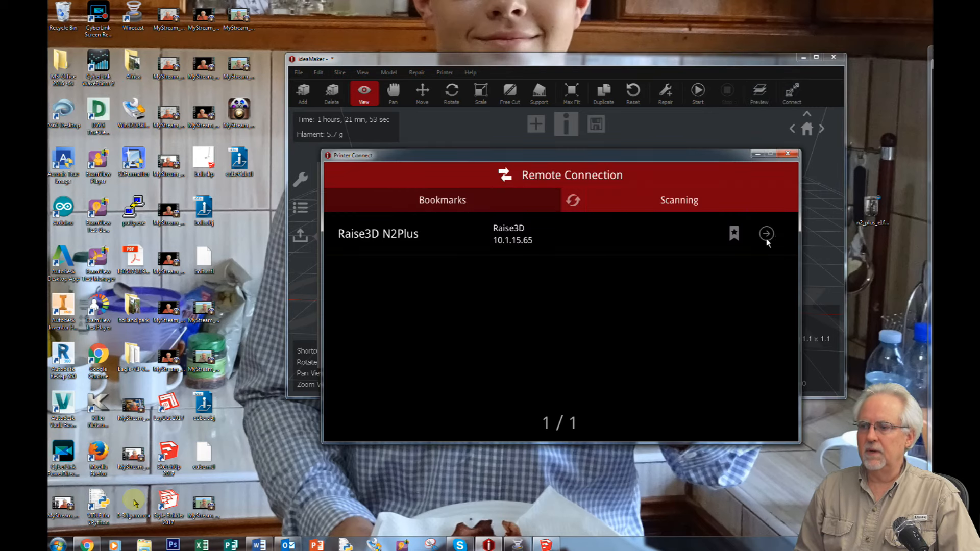
Connect to the Raise3D N2Plus and print cubeCal.gcode from its local storage
click(766, 234)
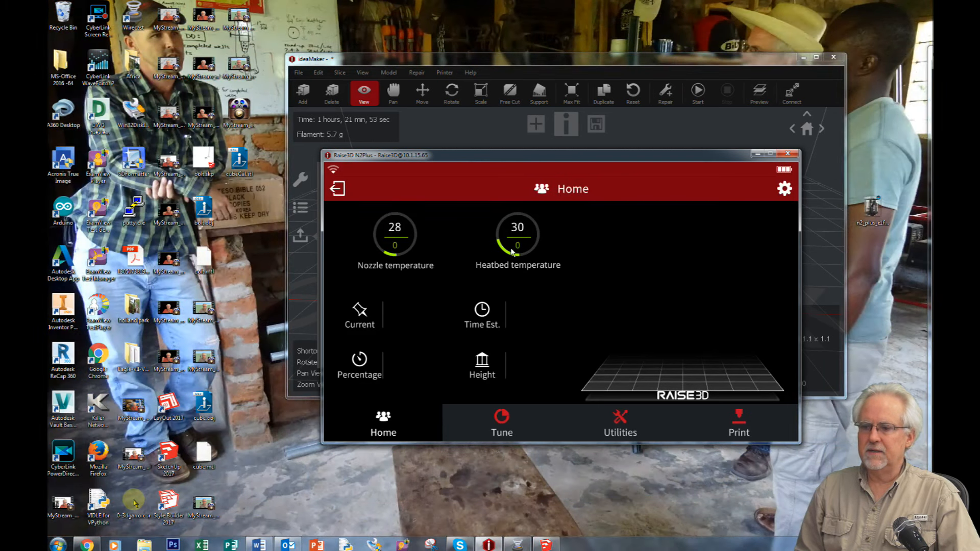
mouse_move(734, 438)
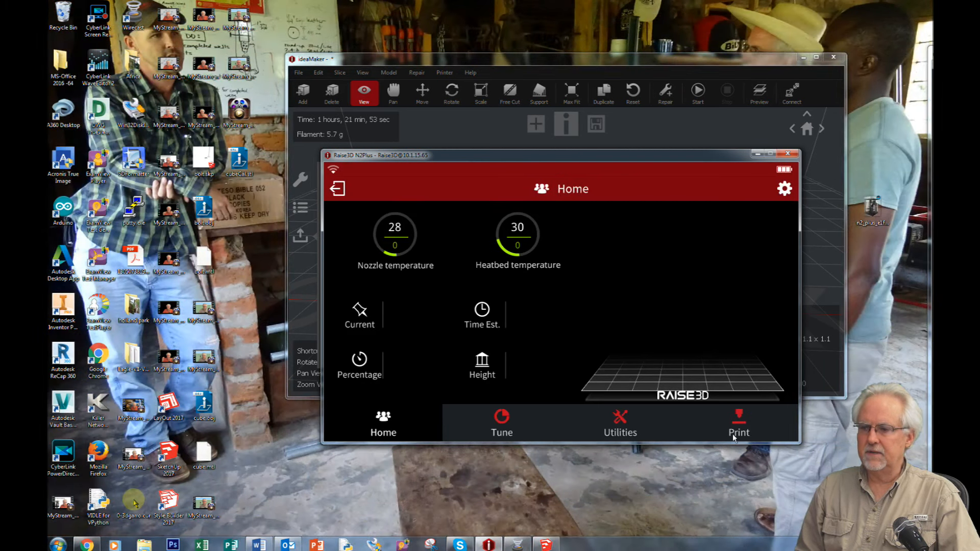
click(738, 424)
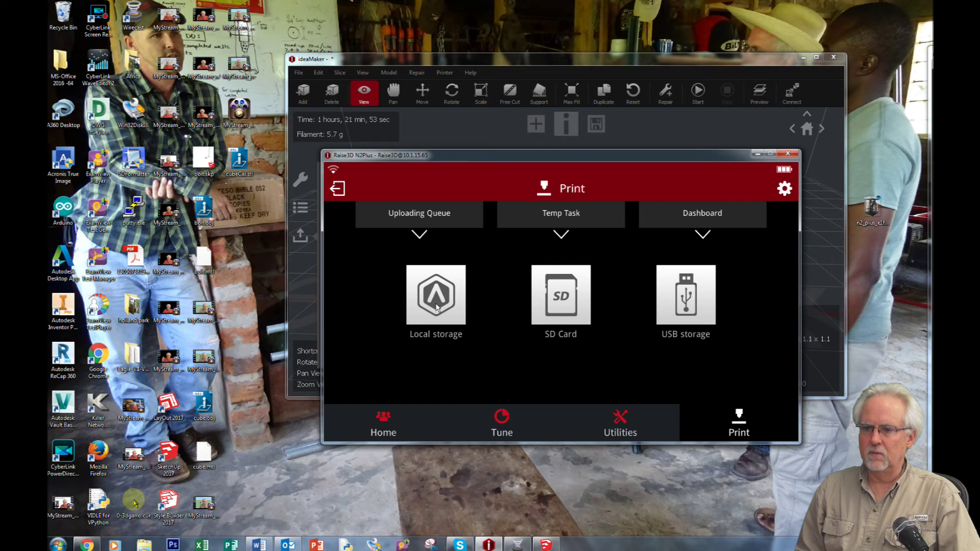
click(435, 295)
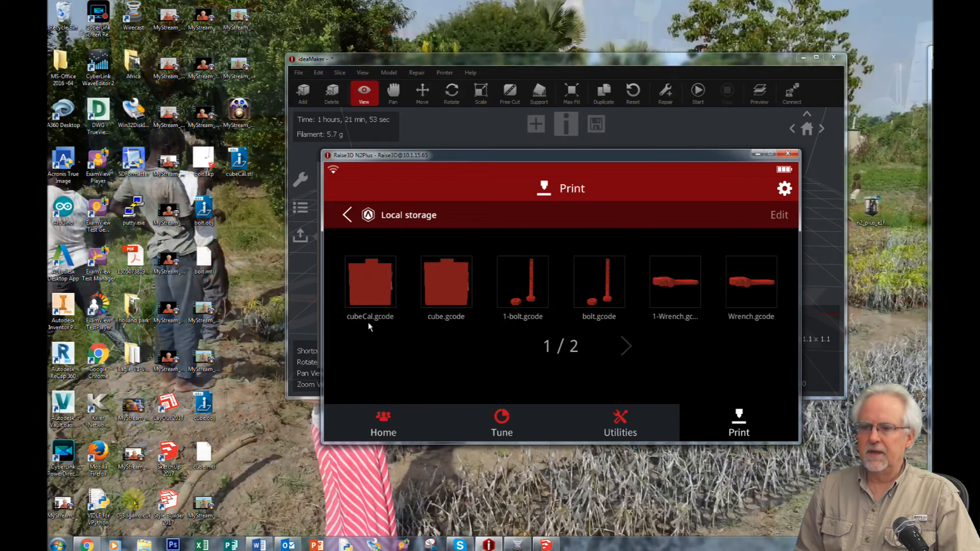
click(370, 281)
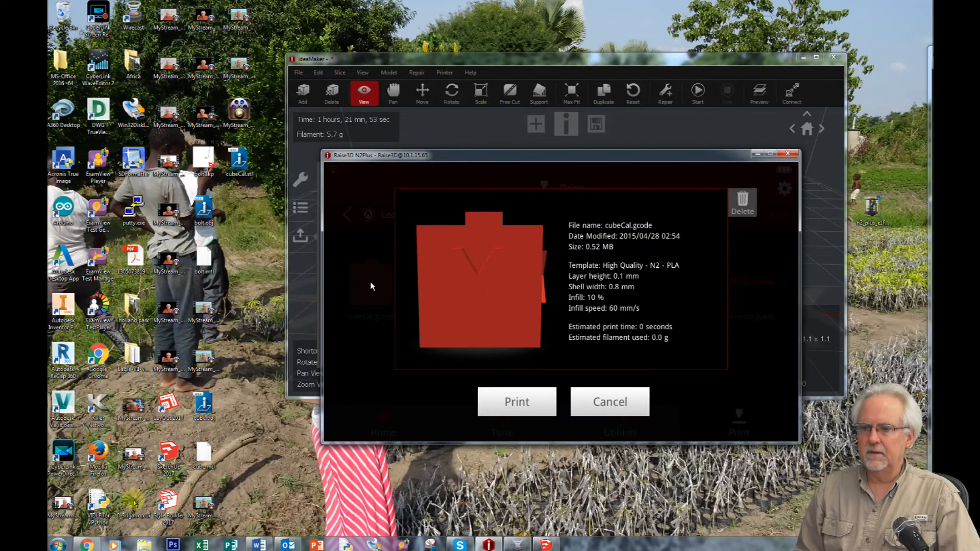
mouse_move(516, 401)
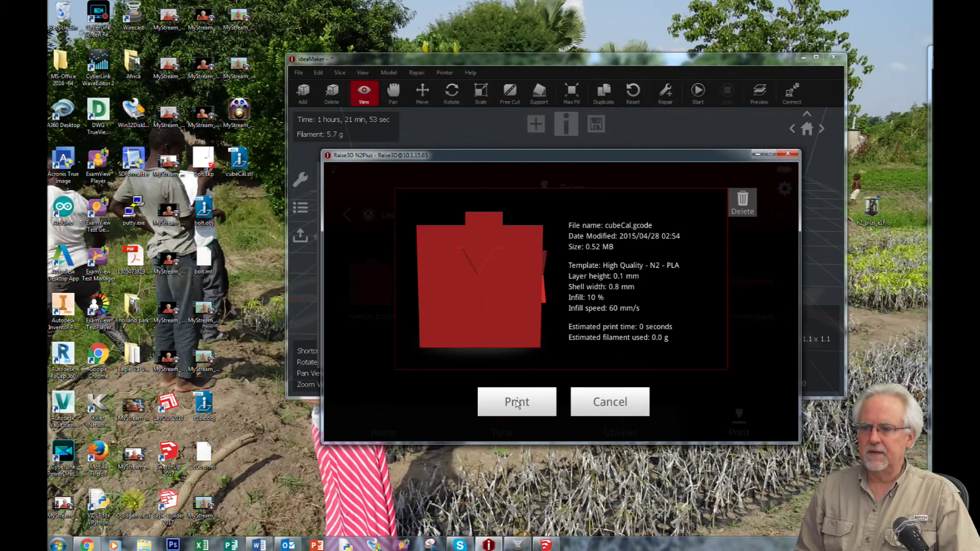
click(516, 401)
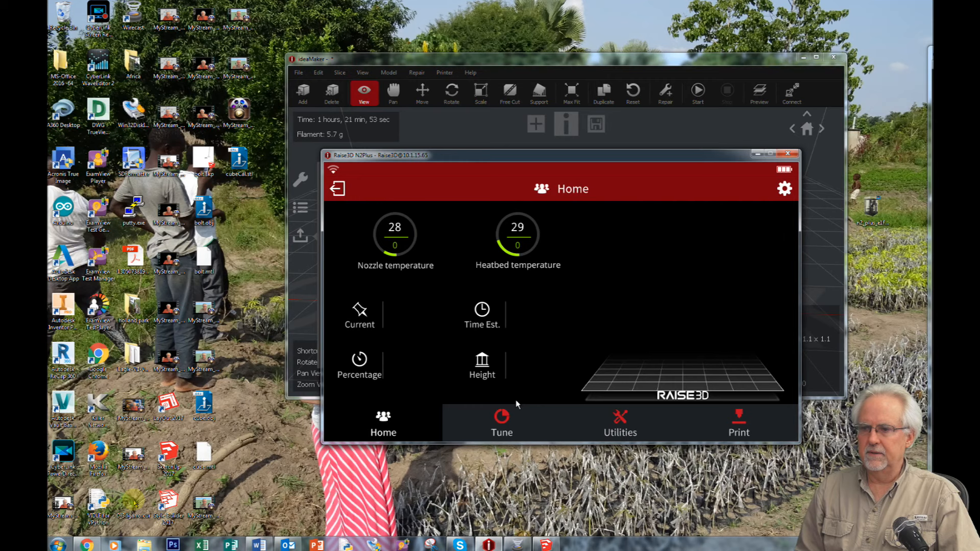